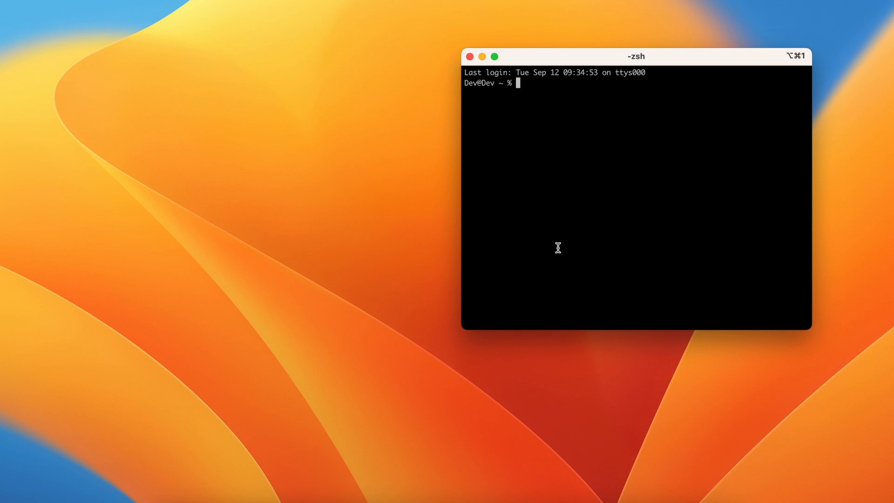
Step: Change into the drupallearn project directory with cd drupallearn
text(cd drupallearn)
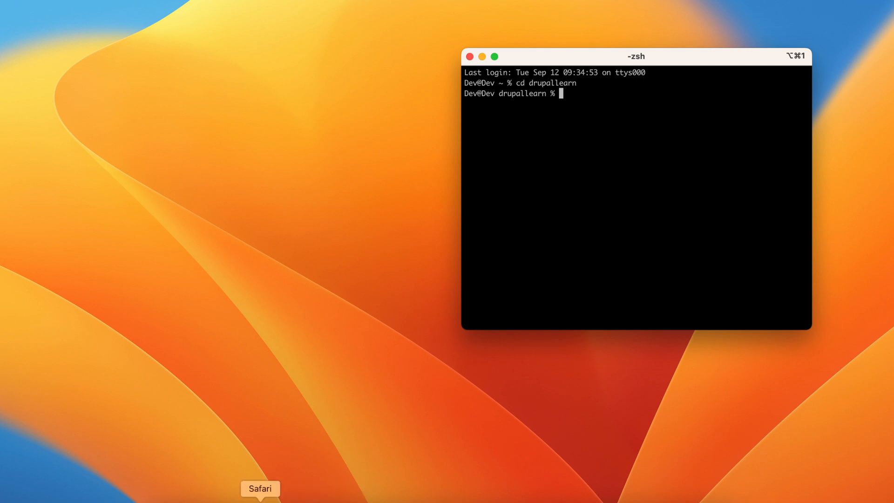
Step: Google 'composer cweagans install' and land on the cweagans/composer-patches GitHub repository
click(259, 489)
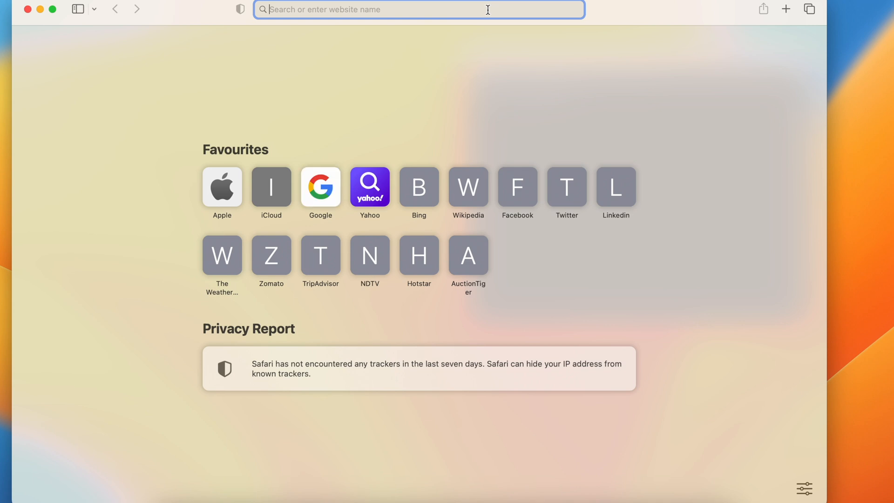
text(composer cweagans install)
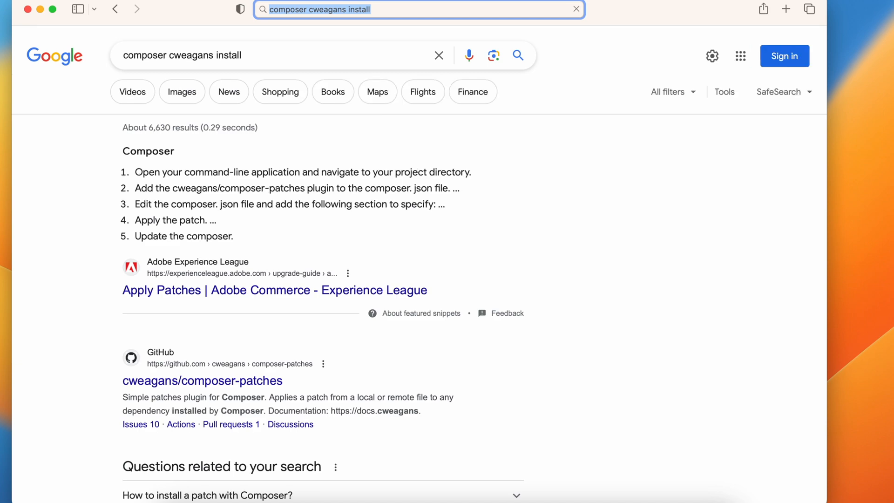
click(575, 9)
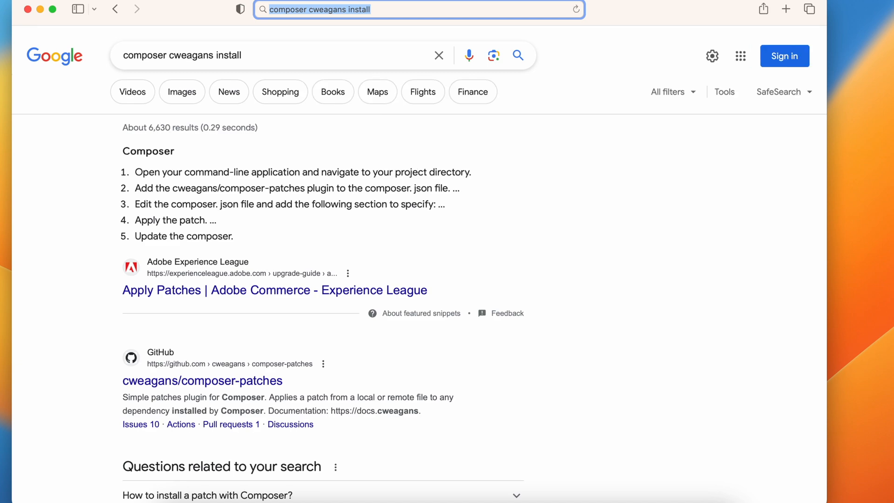
mouse_move(284, 375)
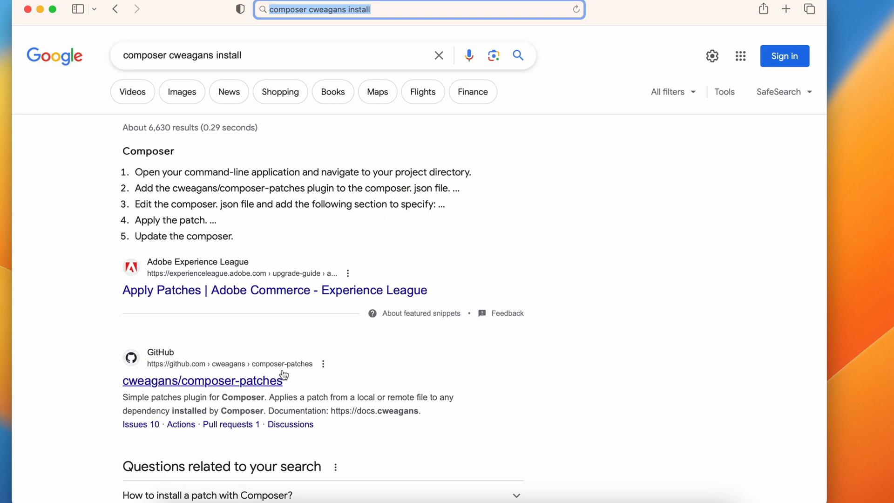
click(202, 380)
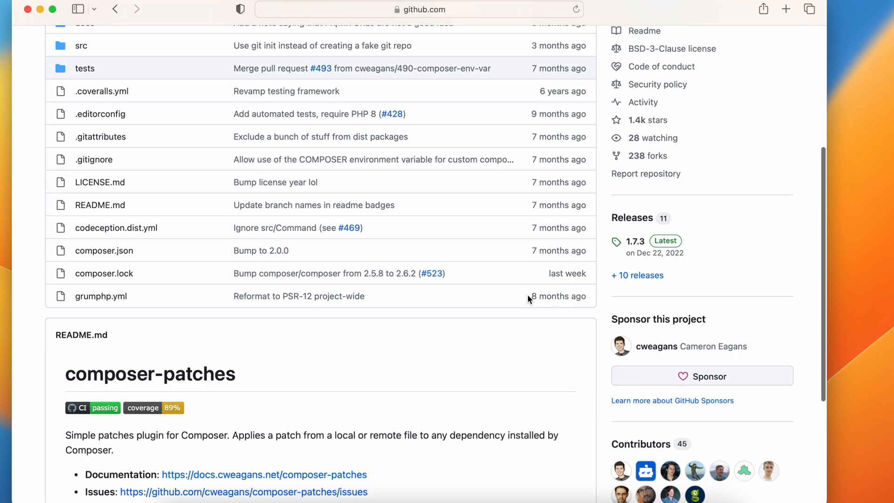
Step: Reach the Composer Patches docs Installation page showing the composer require command
click(264, 474)
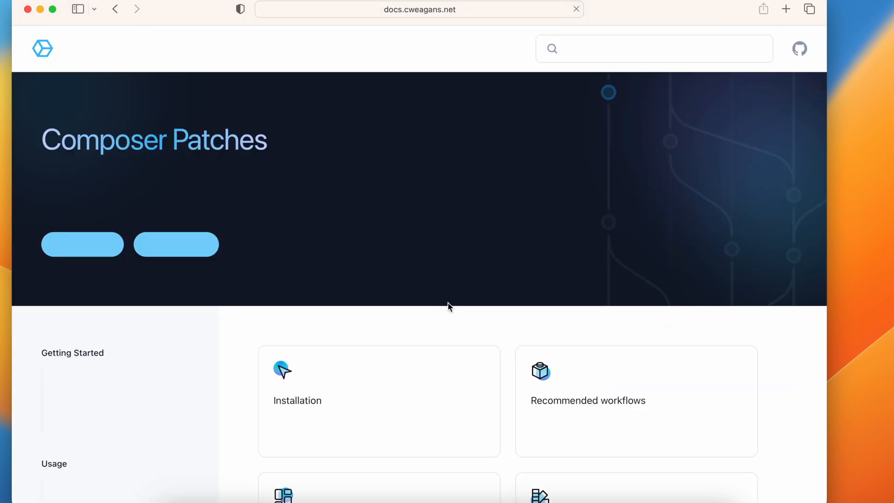
scroll(down, 3)
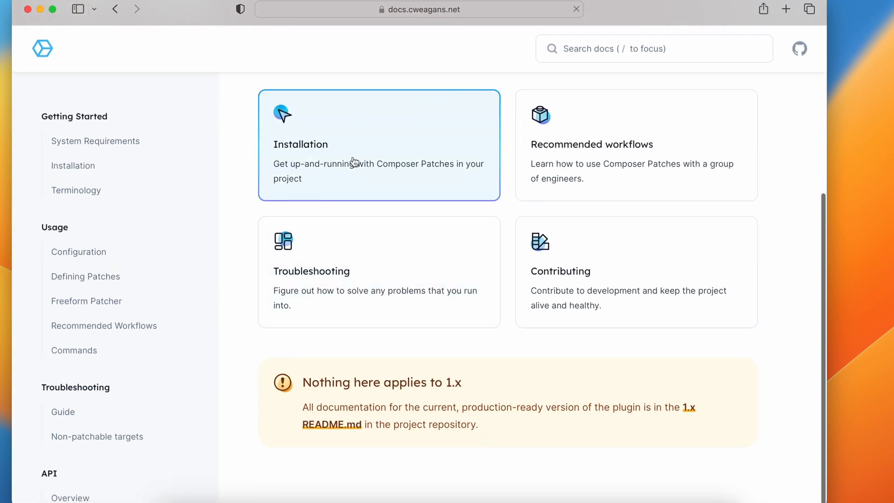
click(378, 144)
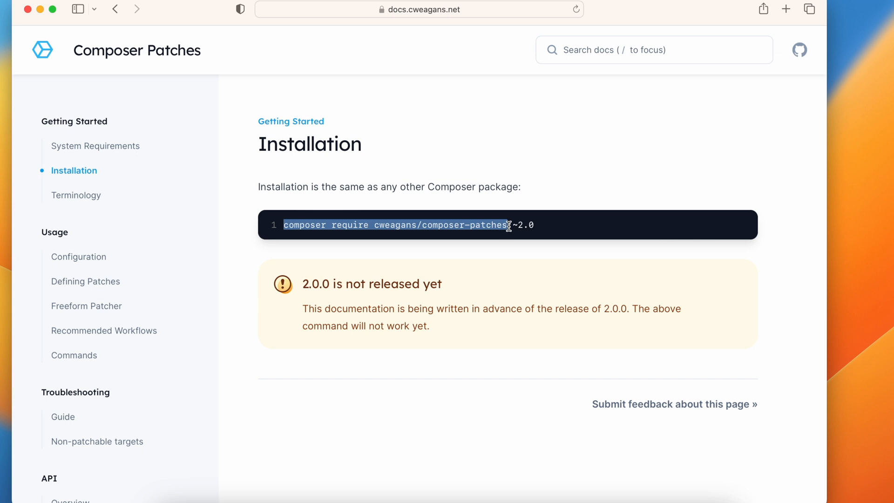
Step: Run ddev composer require cweagans/composer-patches and answer y to trust the plugin
click(344, 489)
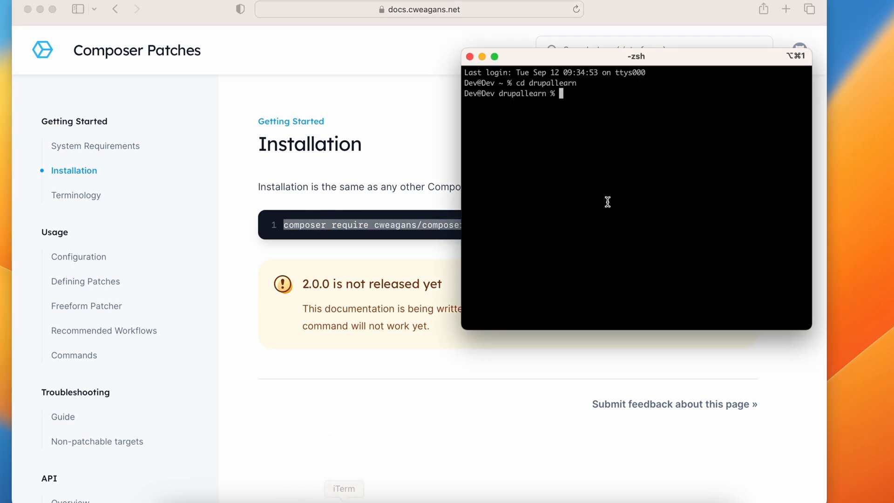
mouse_move(614, 199)
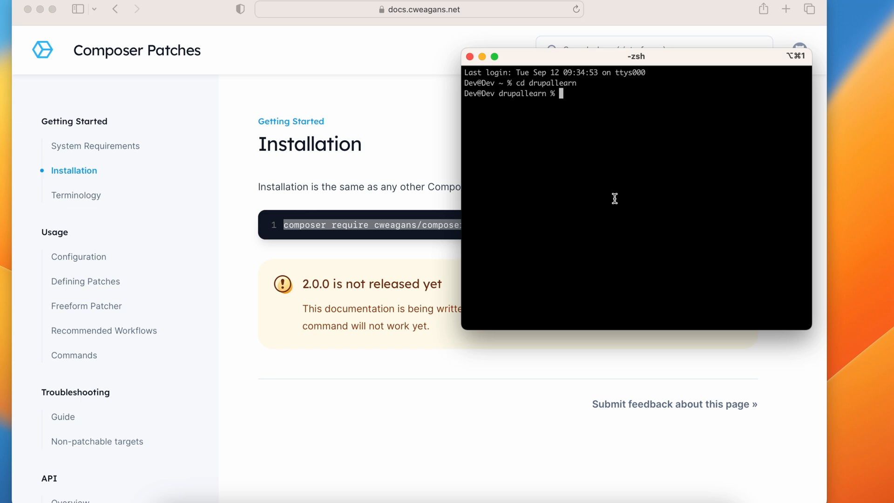
text(ddev)
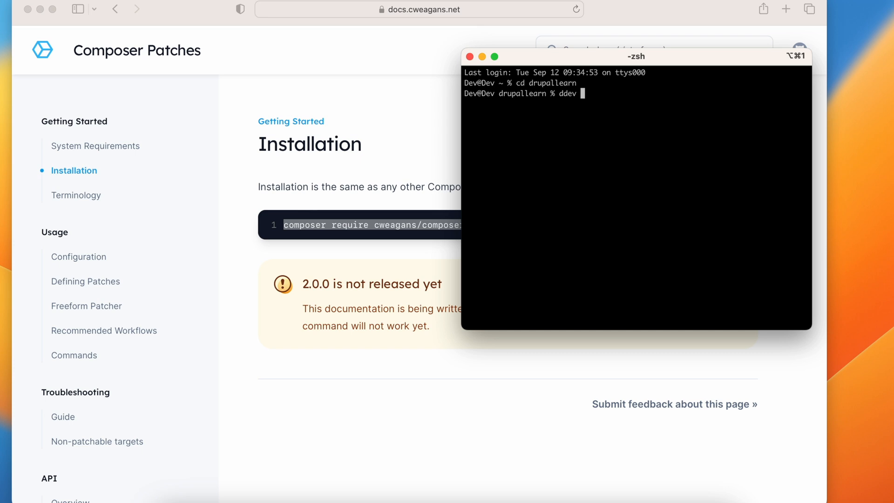
text(composer require cweagans/composer-patches)
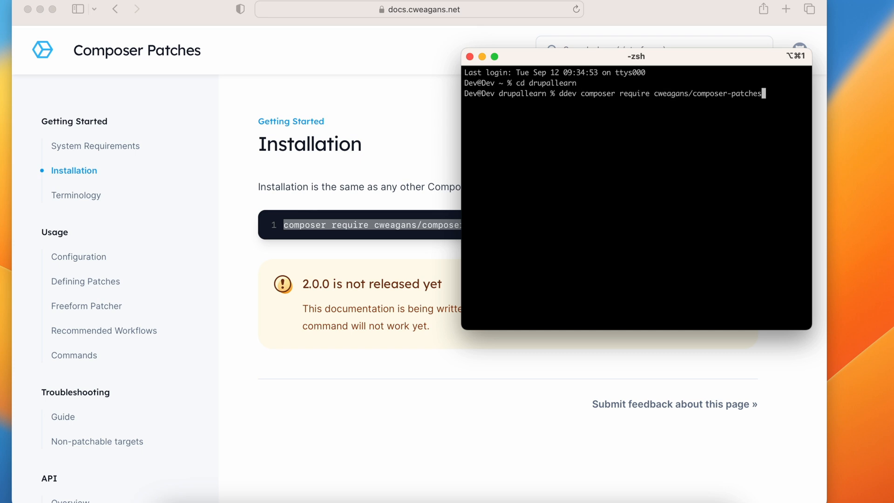
key(Return)
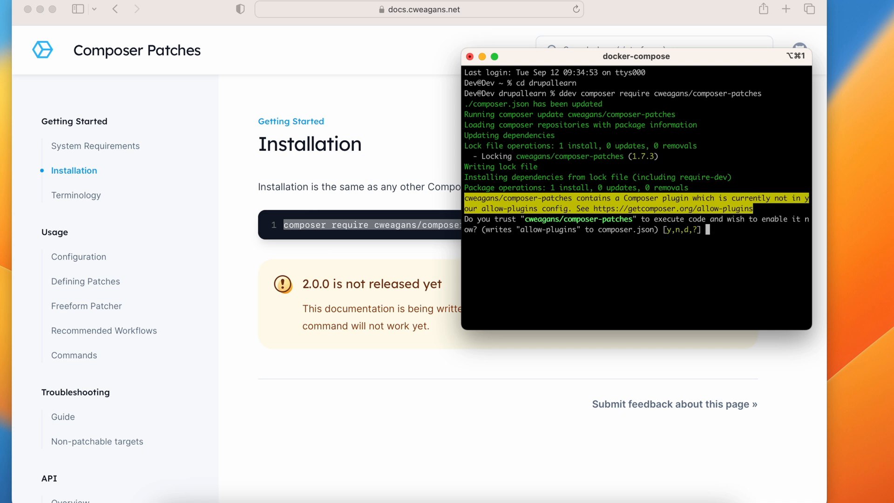
text(y)
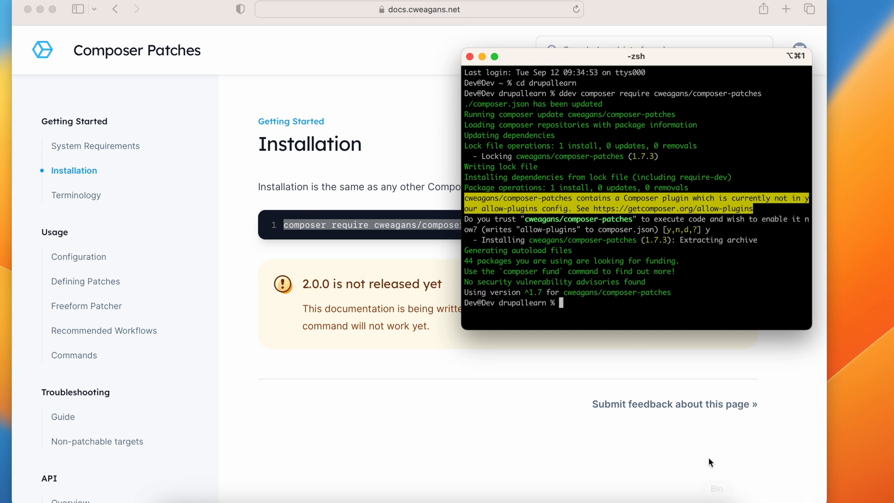
double_click(652, 240)
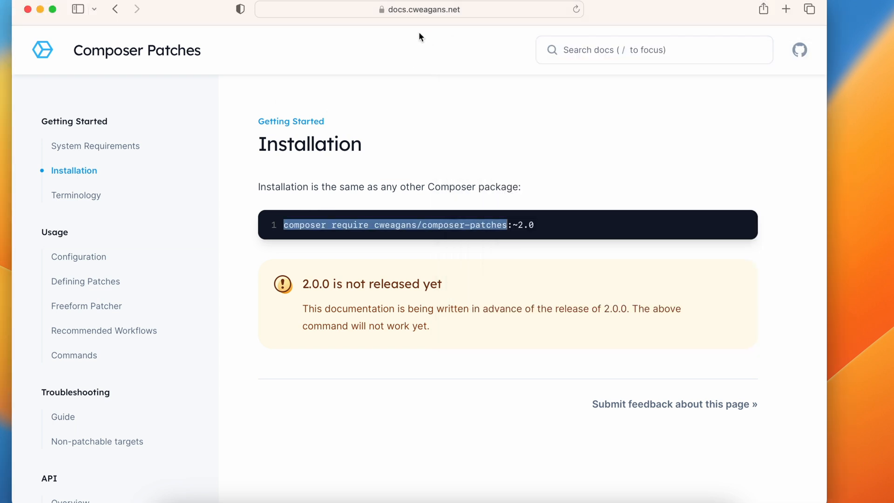
Step: Search Google for 'core drupal issues' and reach the Drupal core issue queue
click(419, 9)
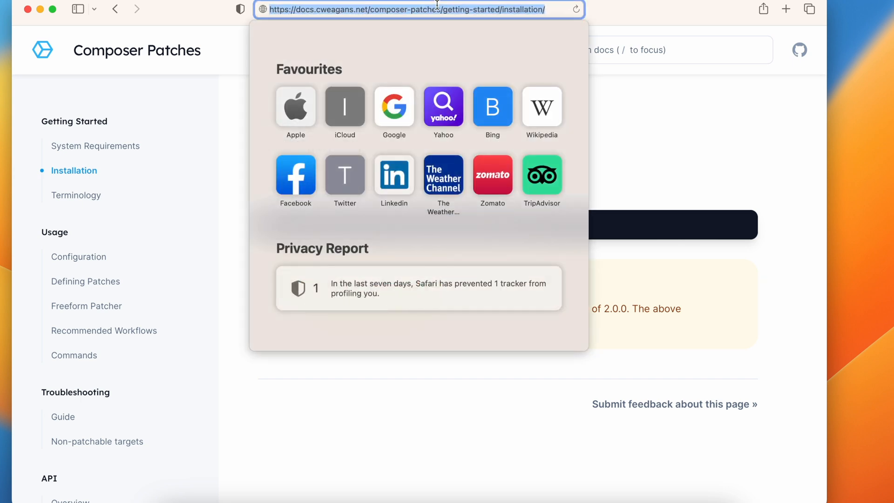
text(core drupal issues)
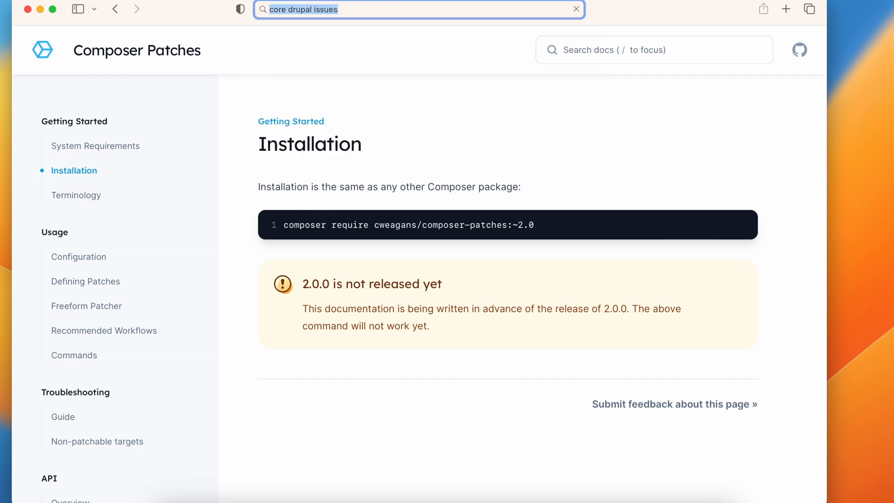
text(google.com)
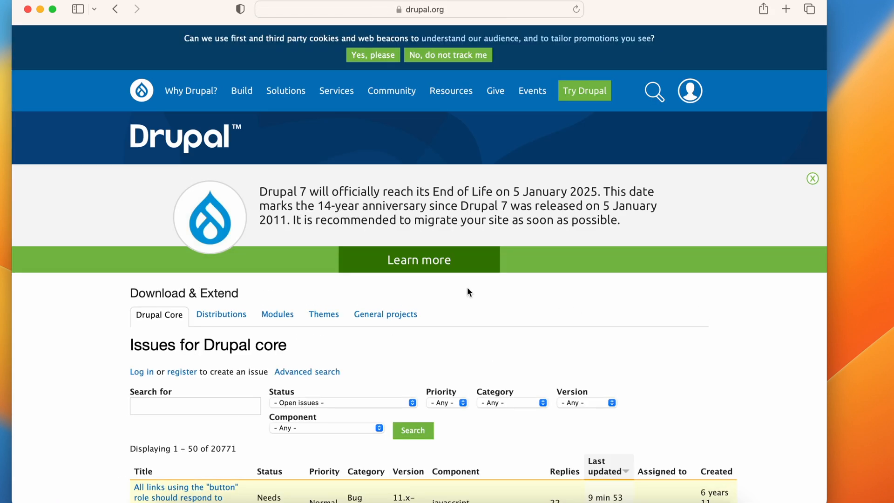
scroll(down, 3)
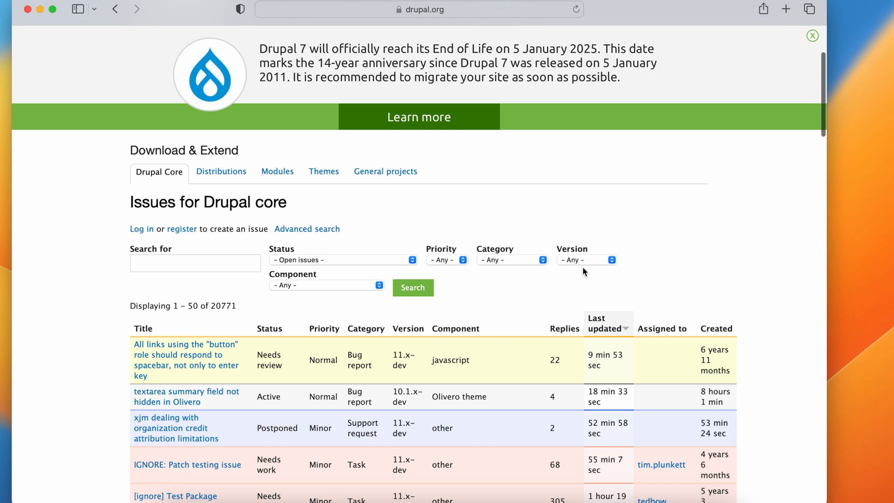
Step: Filter the issue queue to version Any 10.* and search it for 'views exposed'
click(587, 259)
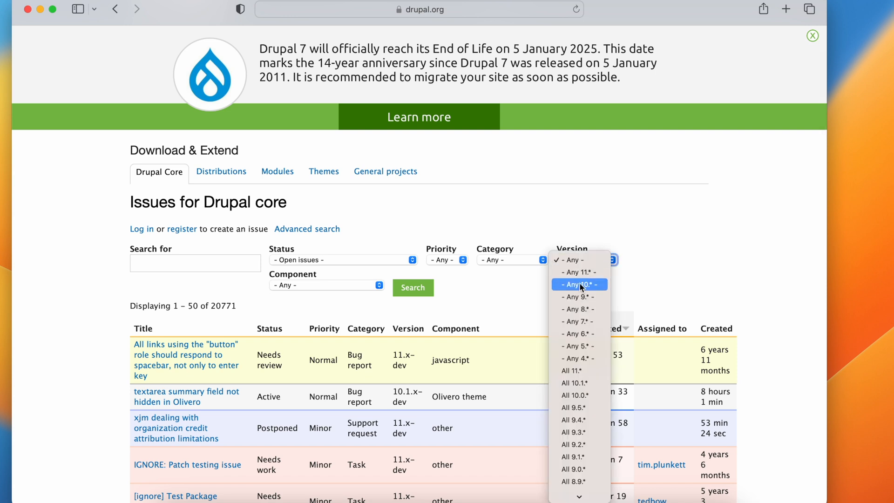
click(578, 284)
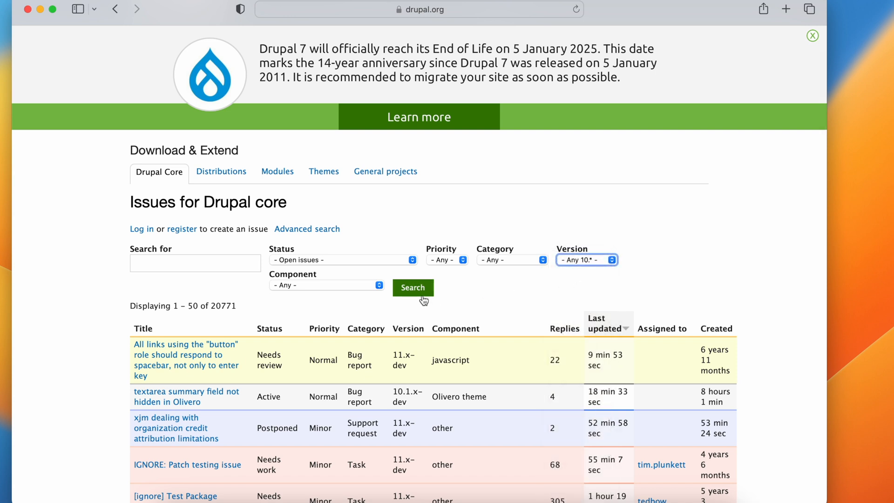
click(412, 288)
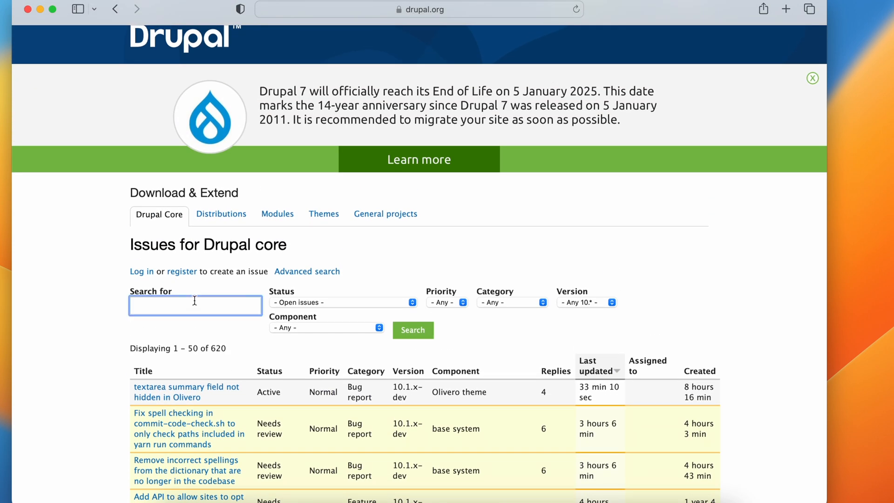
text(views)
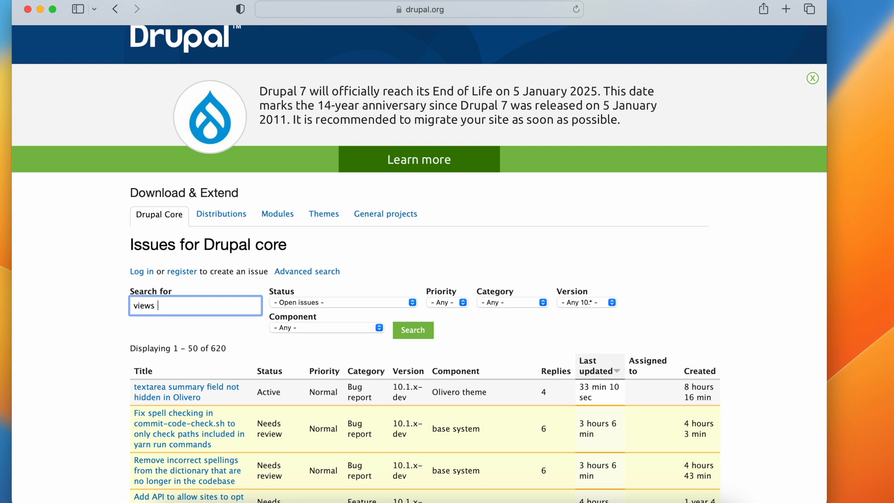
text(exposed)
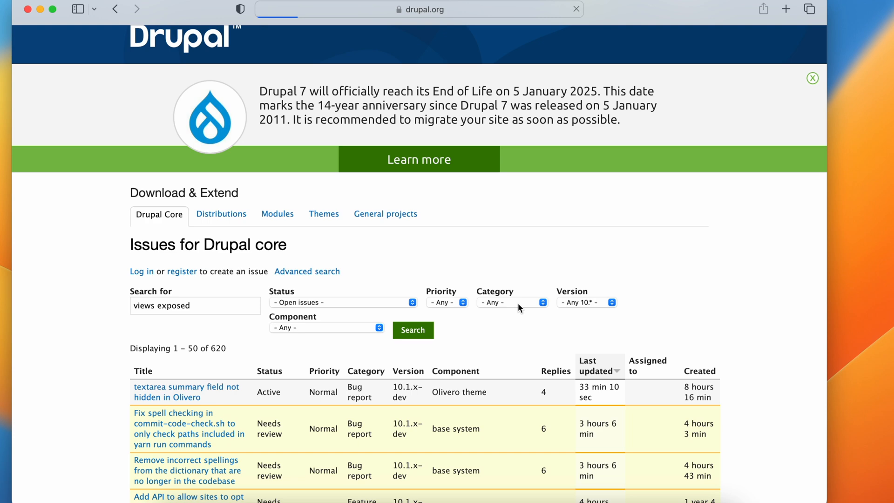
click(413, 329)
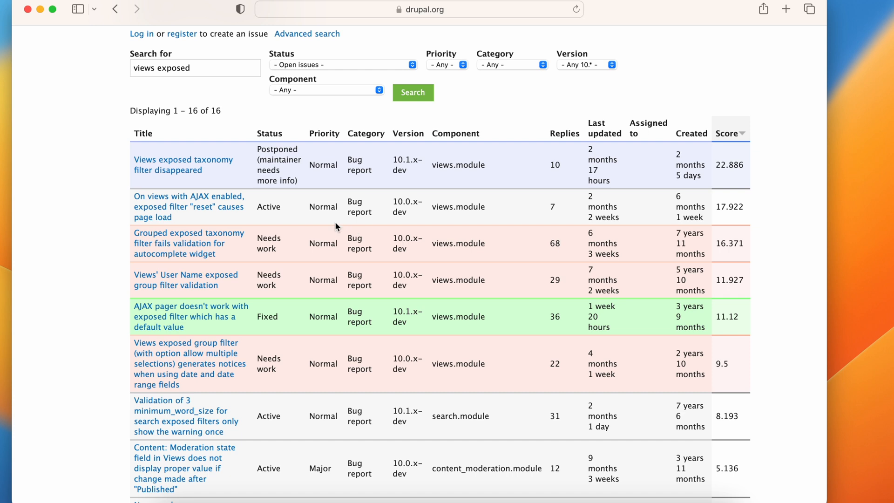
mouse_move(308, 226)
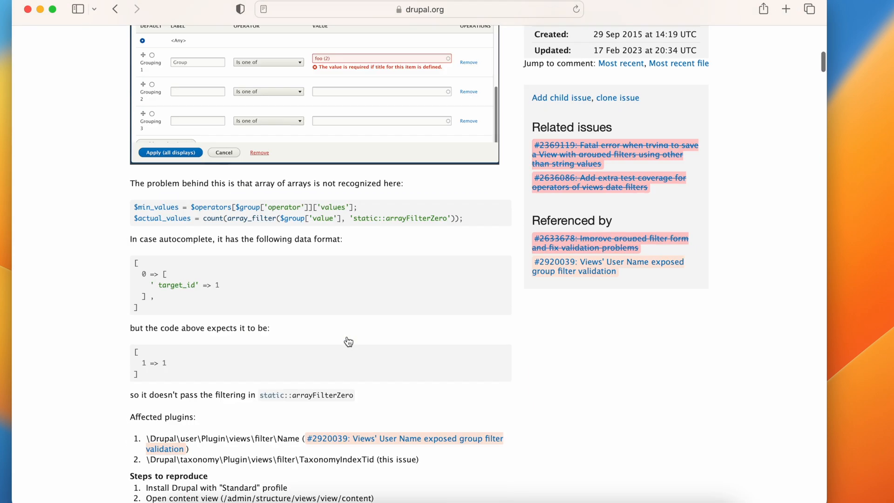
Step: Reach comment #59 and view the raw 2576927-59.patch diff, selecting its URL for copying
scroll(down, 3)
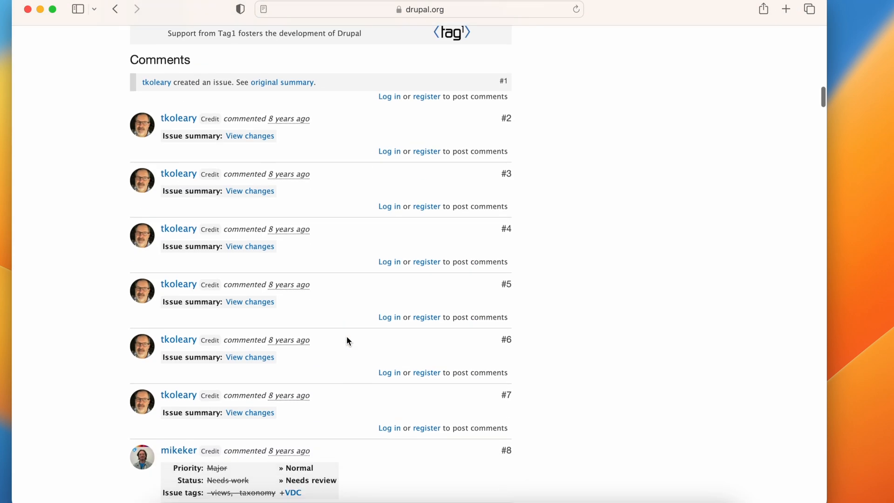
scroll(down, 3)
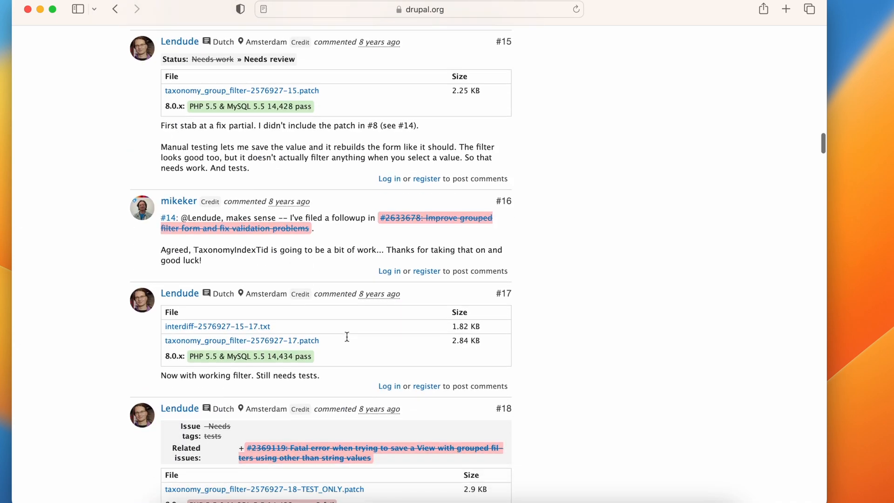
scroll(down, 3)
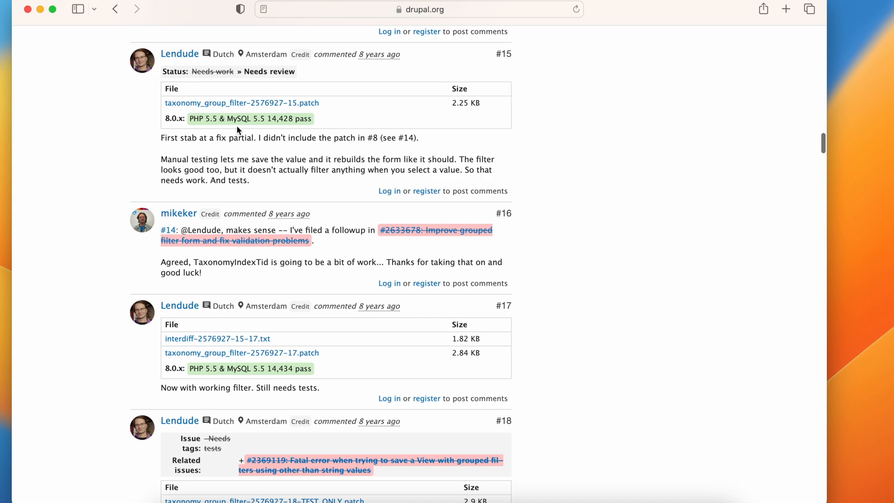
mouse_move(173, 121)
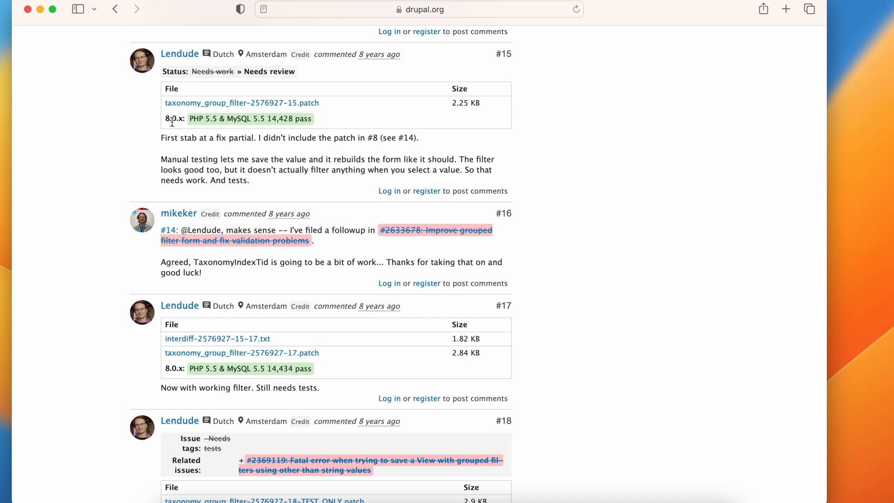
mouse_move(352, 299)
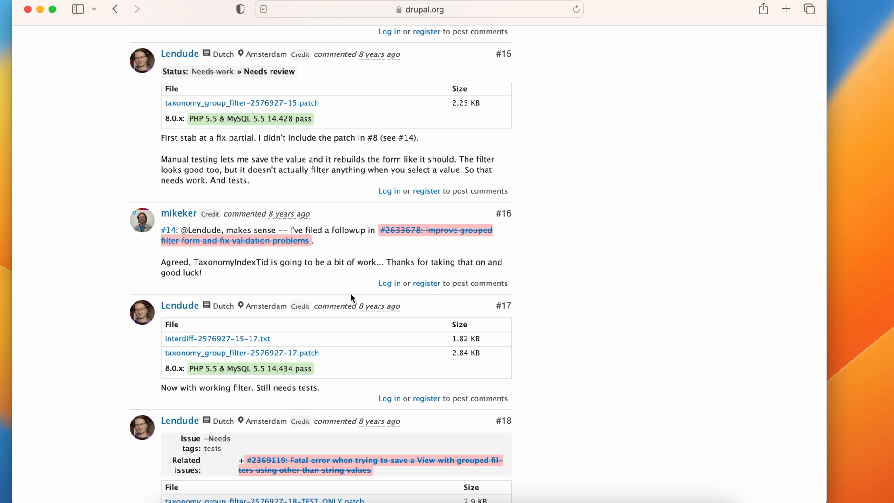
scroll(down, 3)
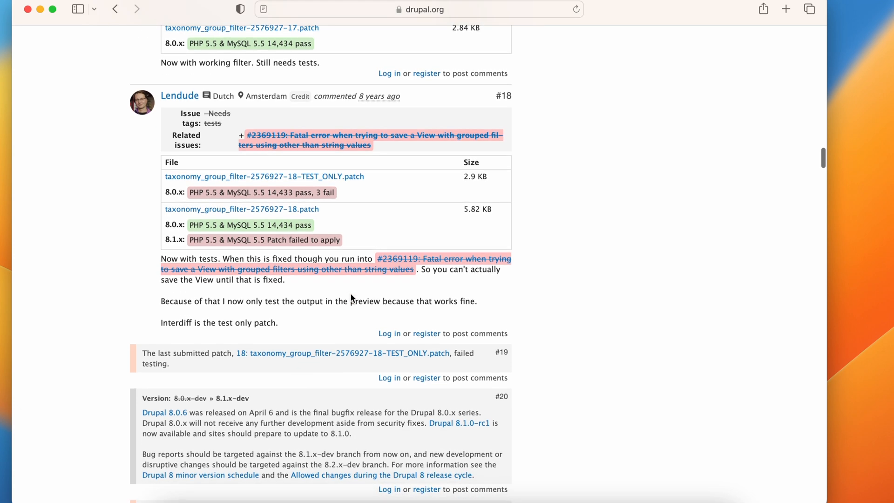
scroll(down, 3)
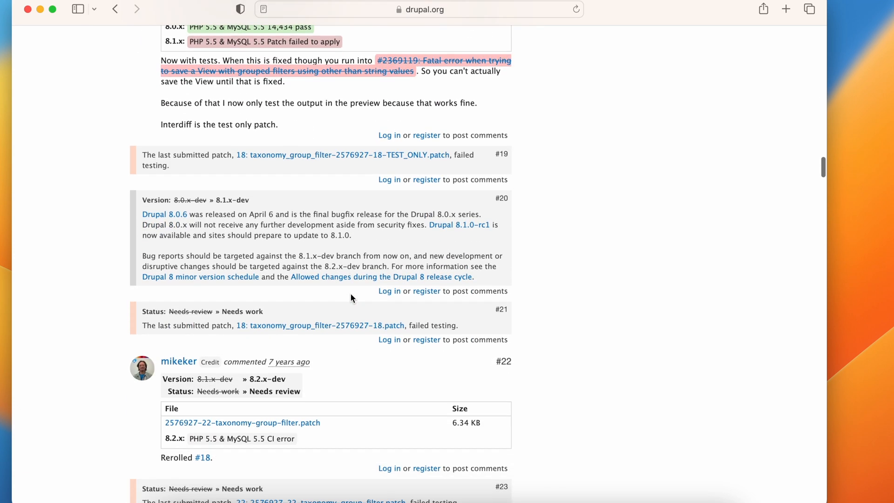
scroll(down, 3)
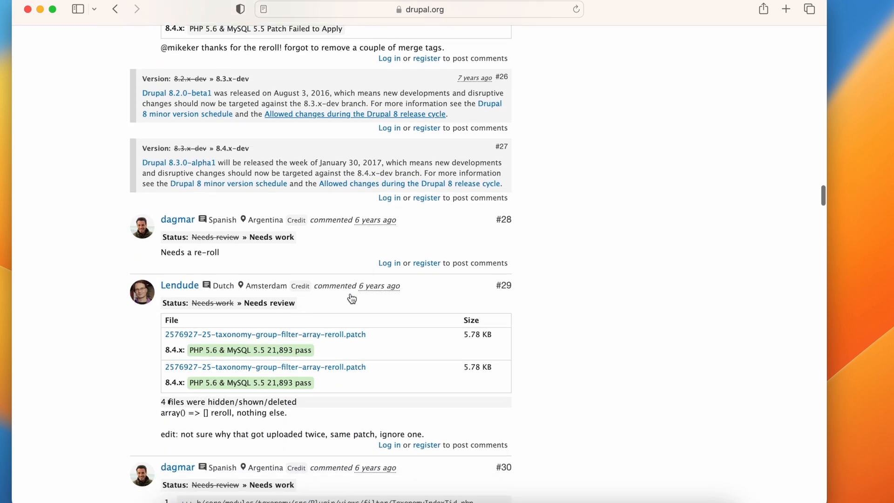
scroll(down, 3)
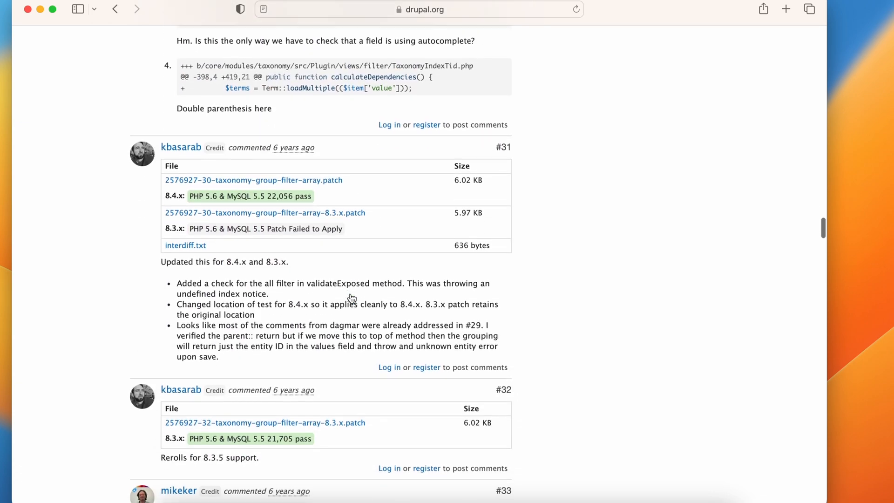
scroll(down, 3)
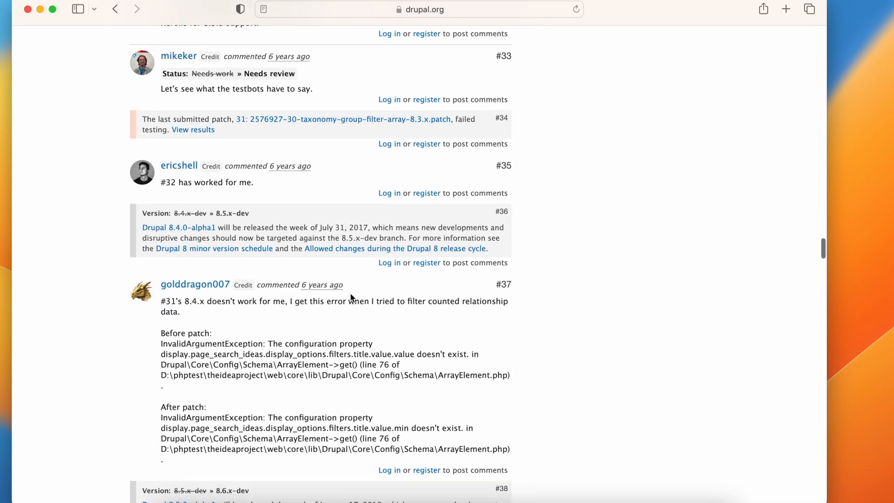
scroll(down, 3)
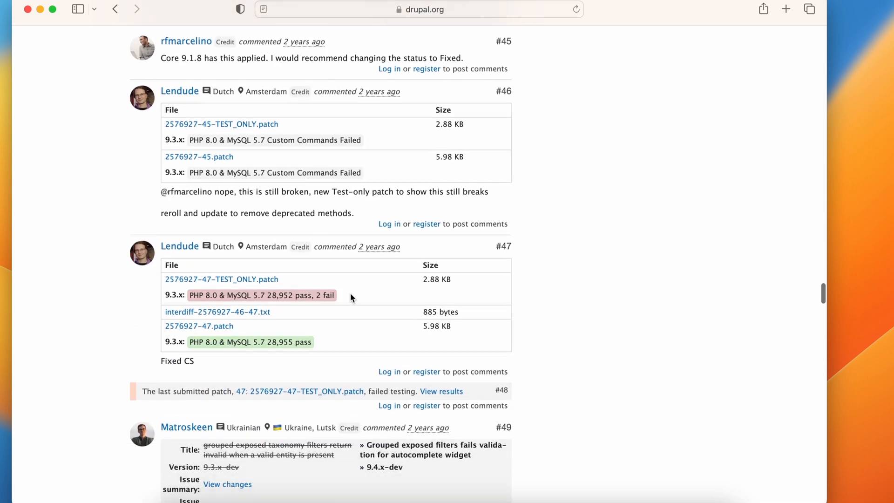
scroll(down, 3)
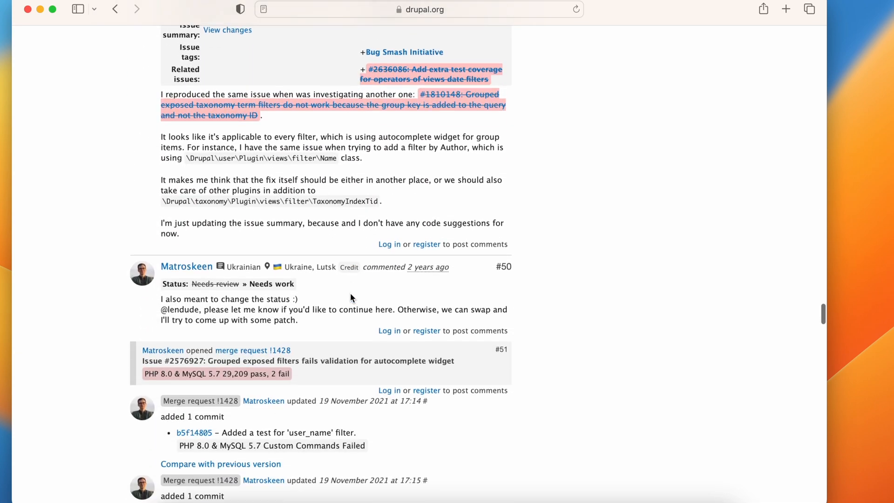
scroll(down, 3)
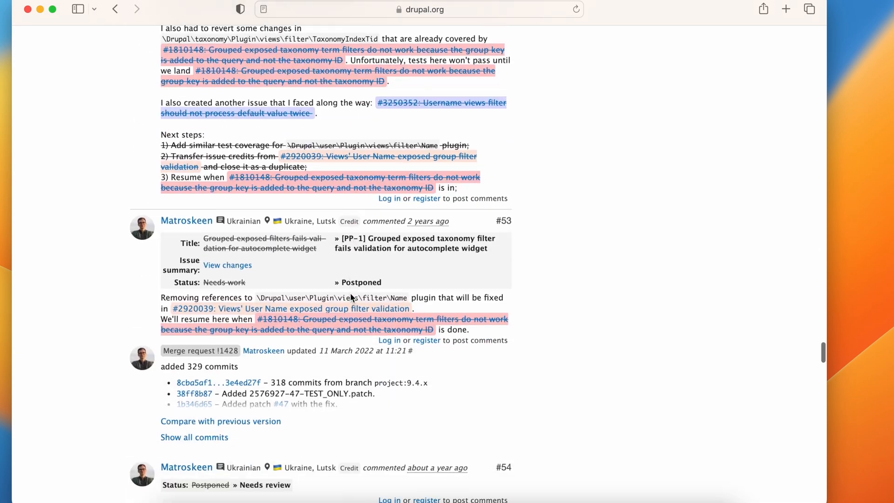
scroll(down, 3)
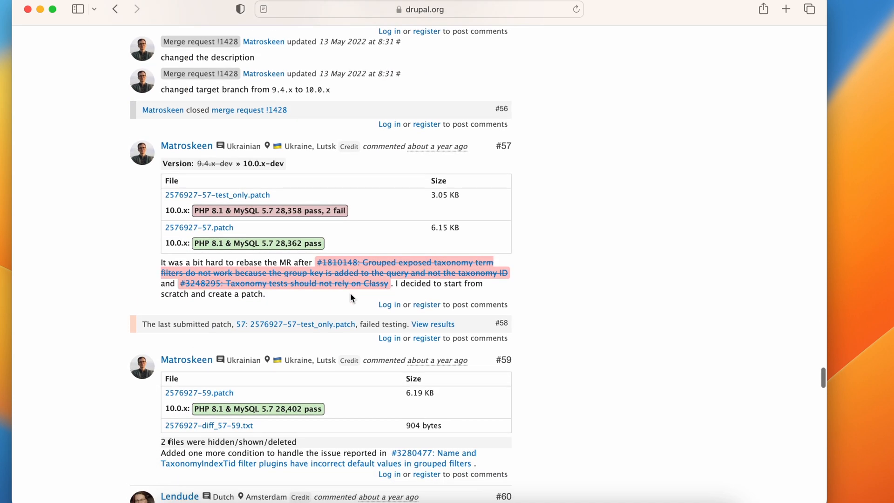
scroll(down, 3)
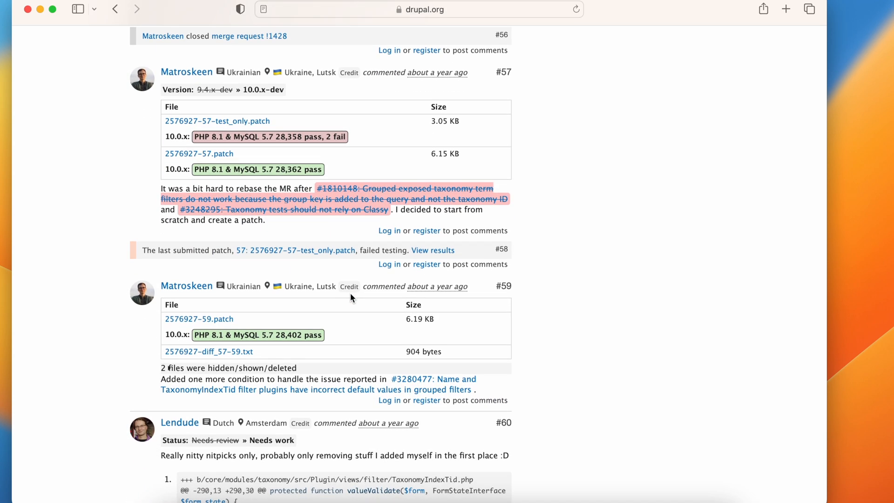
scroll(down, 3)
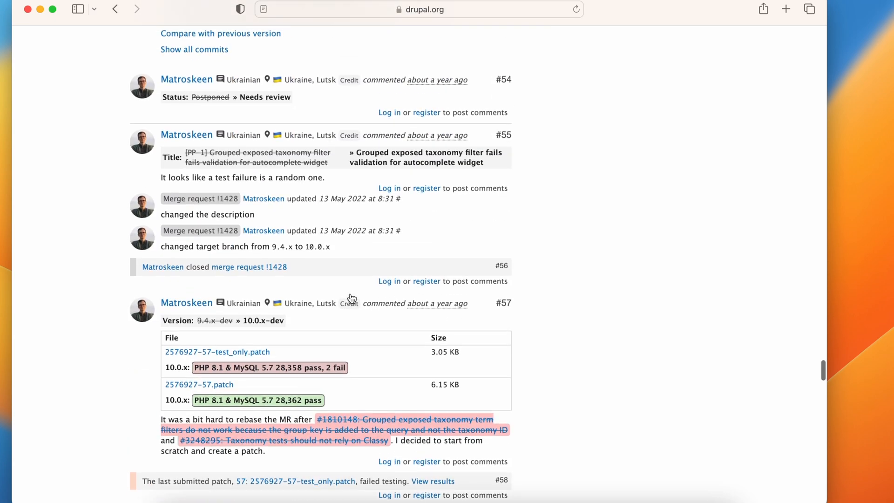
scroll(down, 3)
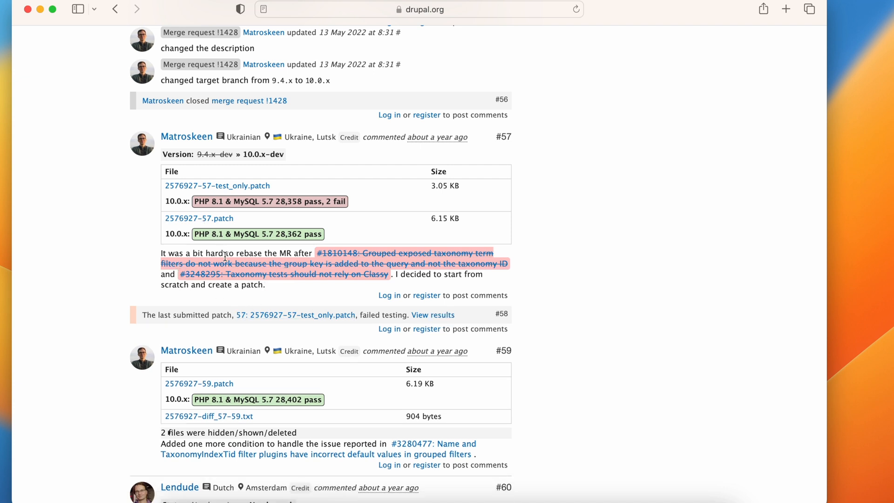
mouse_move(239, 302)
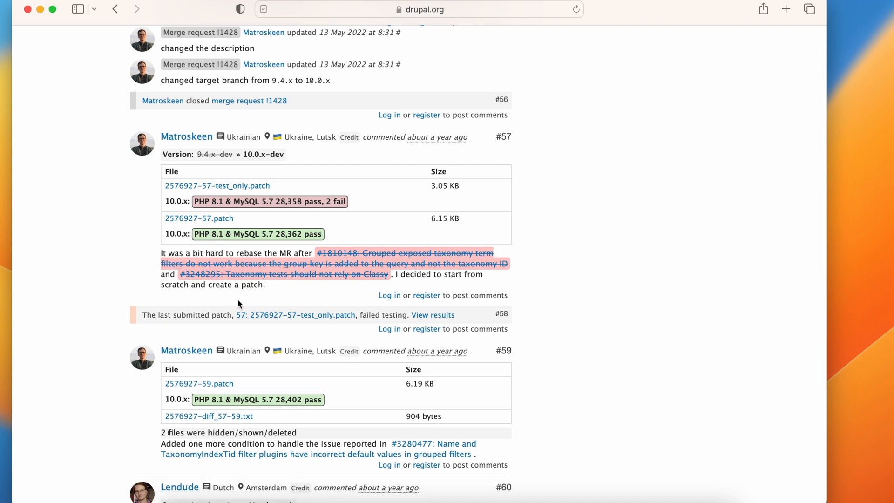
scroll(down, 3)
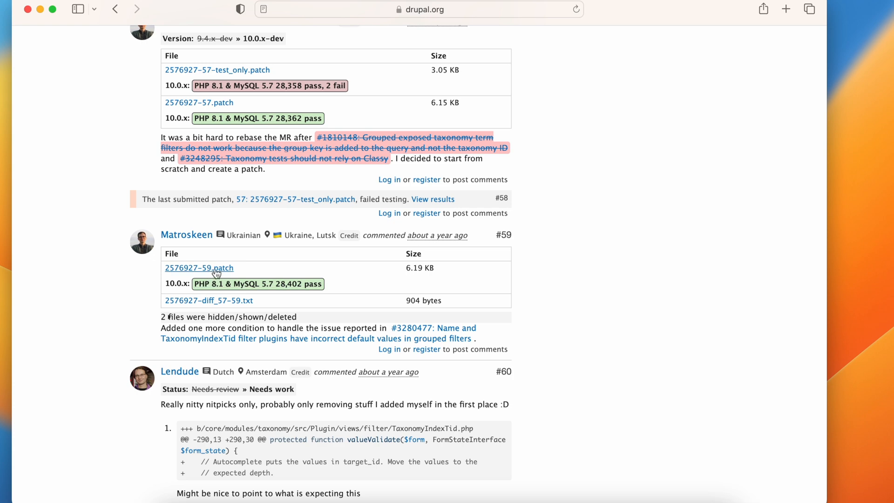
click(200, 268)
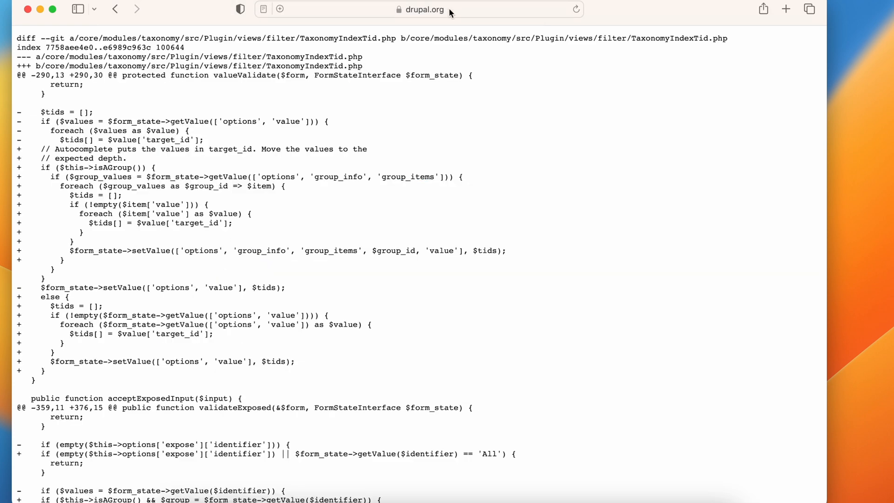
click(423, 9)
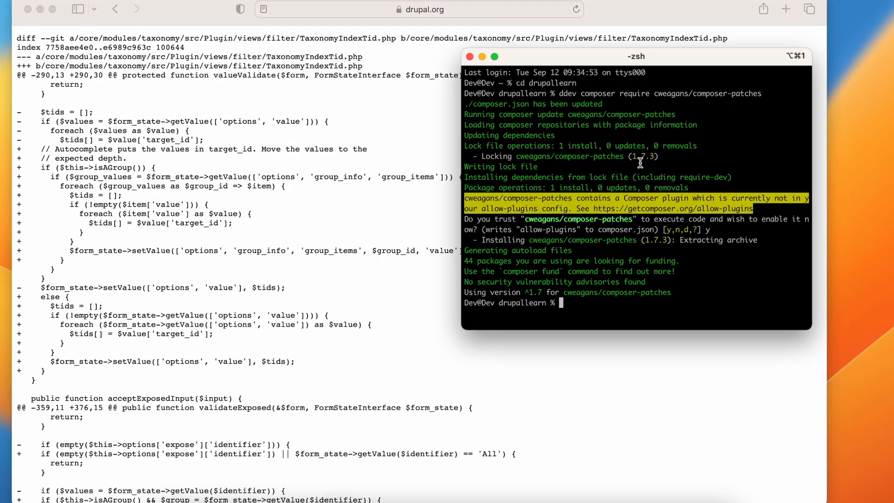
Step: Open composer.json in Sublime Text with subl composer.json
text(subl)
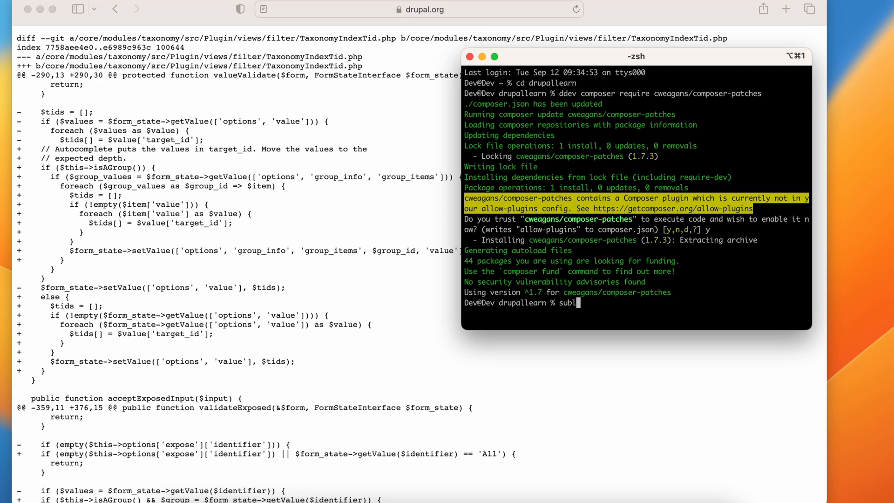
text(compos)
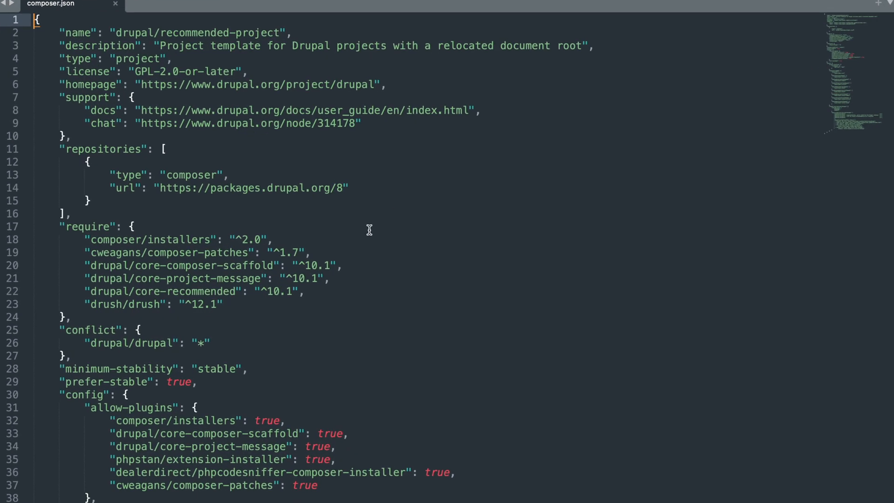
Step: Insert an empty line in the extra section just above drupal-core-project-message
scroll(down, 3)
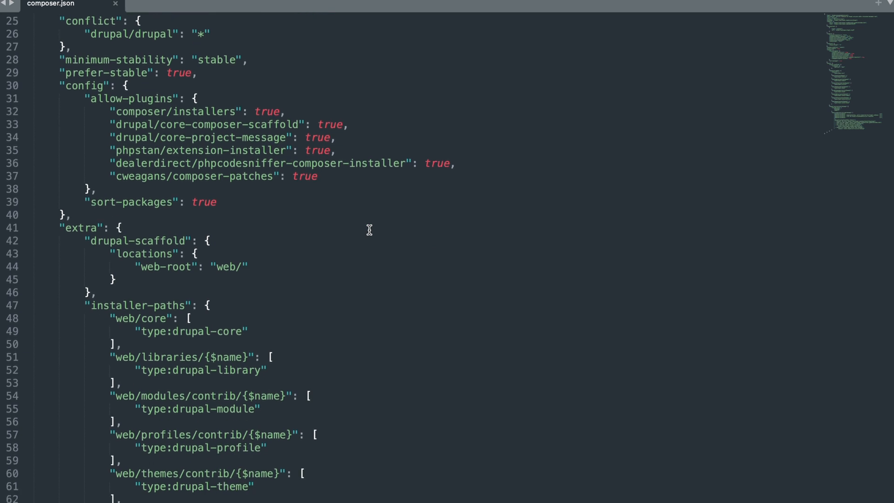
mouse_move(135, 295)
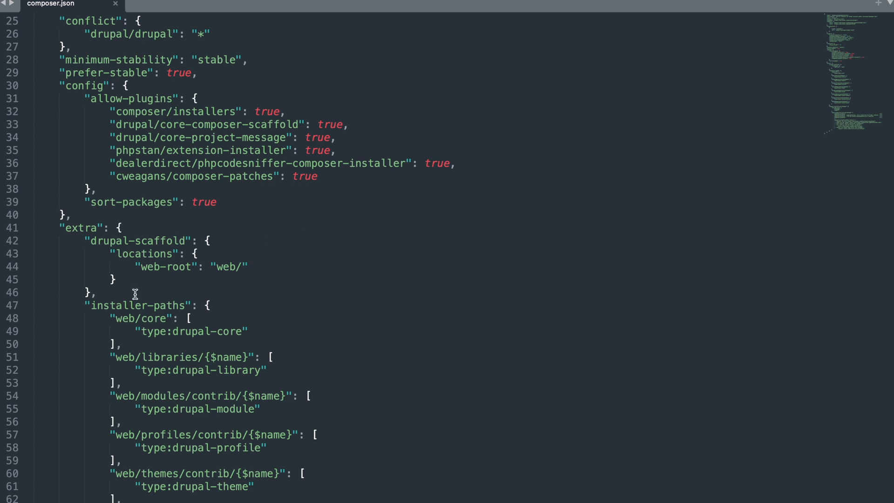
scroll(down, 3)
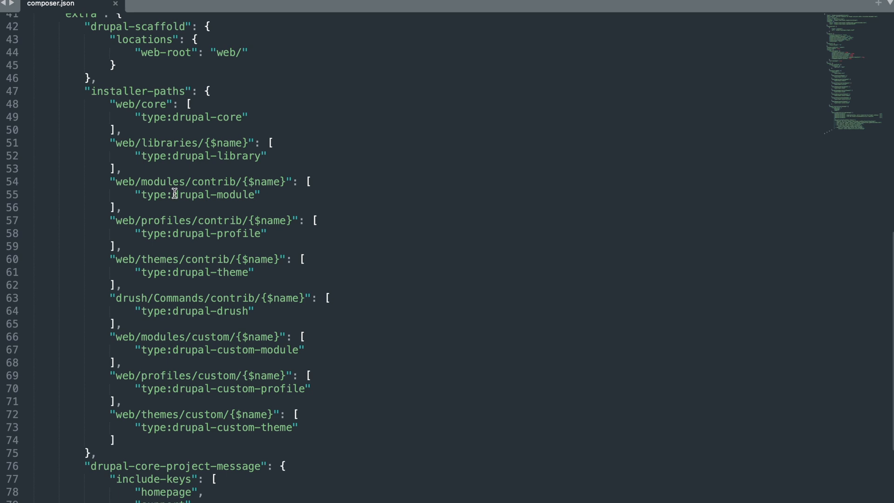
scroll(down, 3)
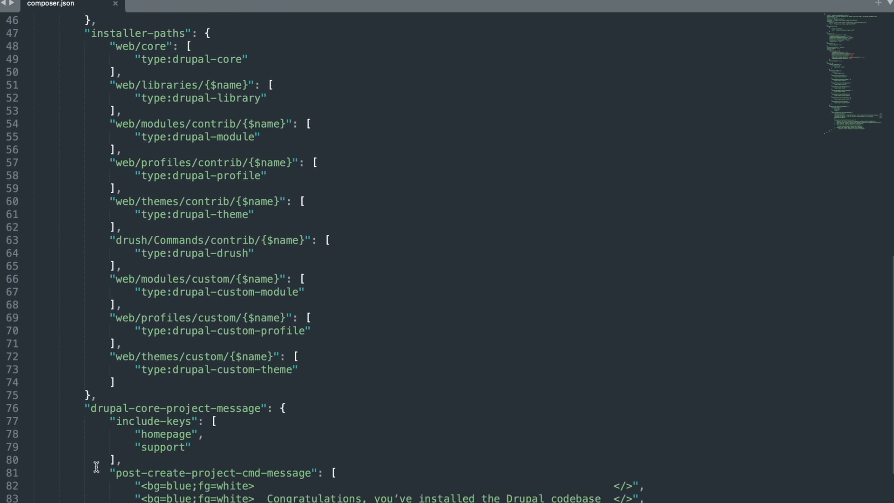
scroll(down, 3)
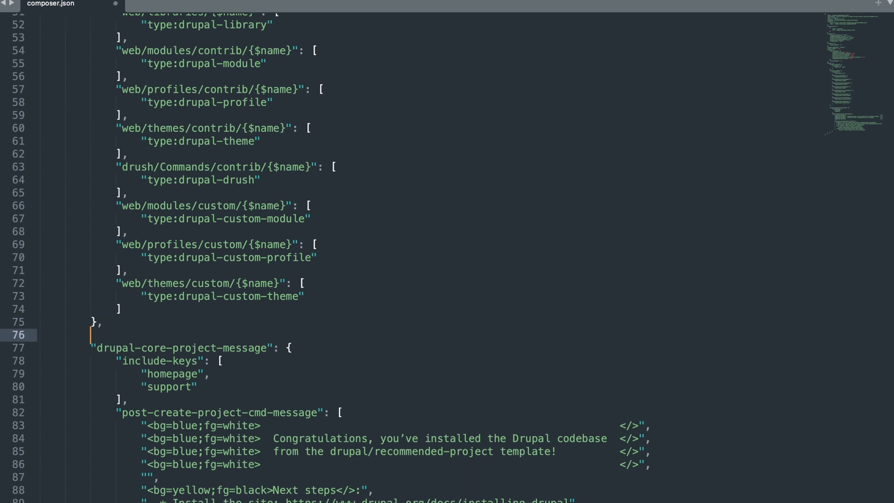
Step: Write a "patches" block containing an empty "drupal/core" object
text("")
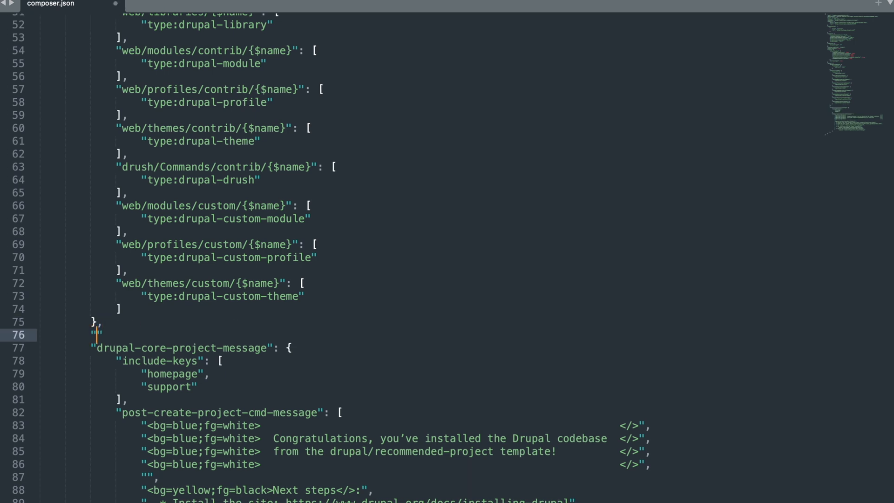
text(patches)
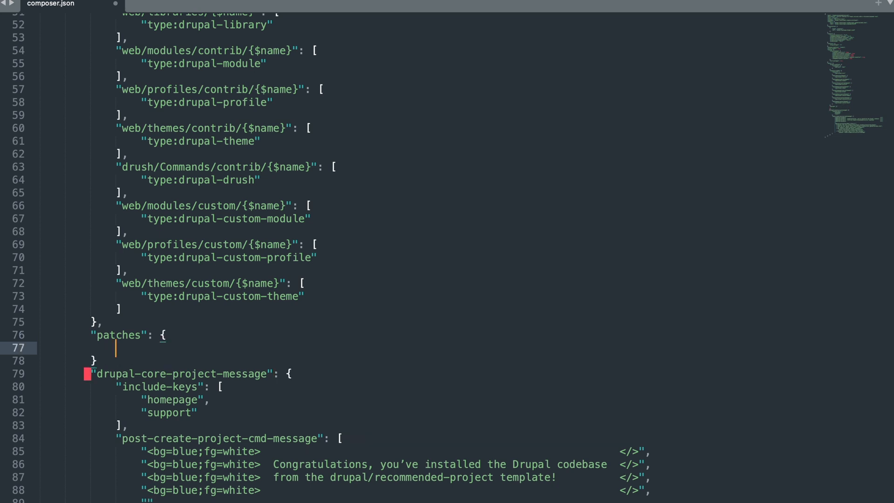
text(dr")
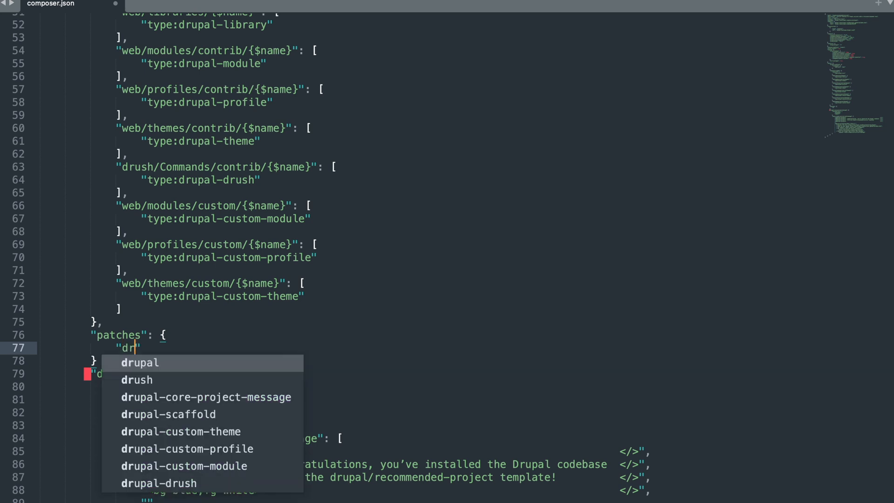
text(upal)
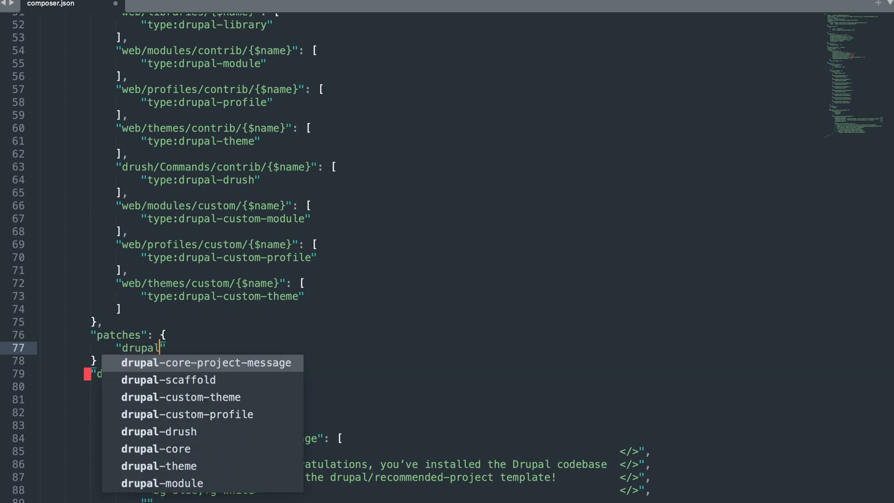
text(/core)
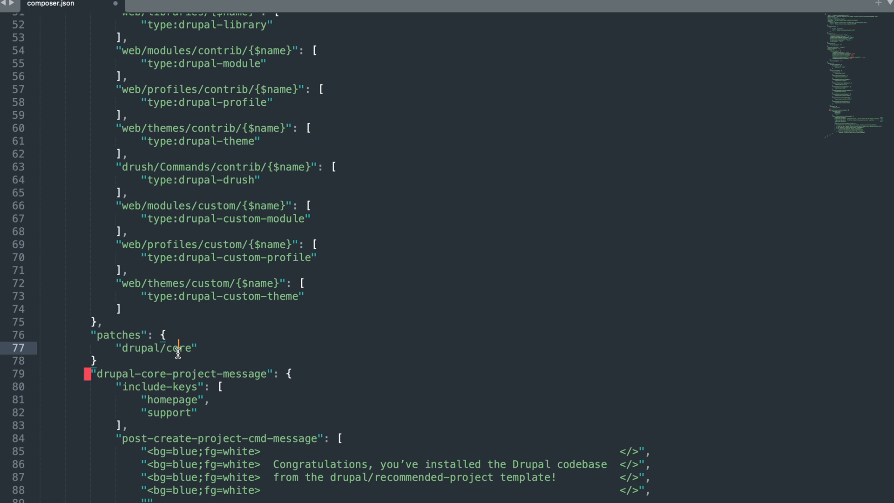
double_click(183, 348)
text(: {)
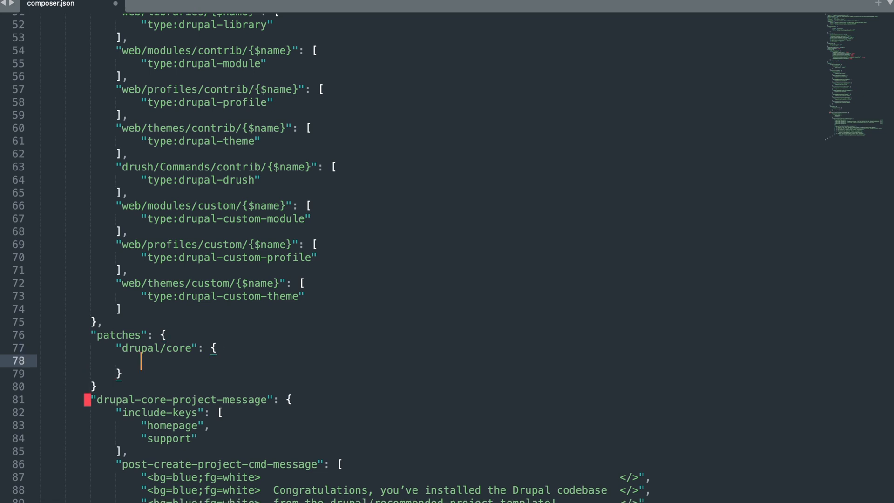
text("")
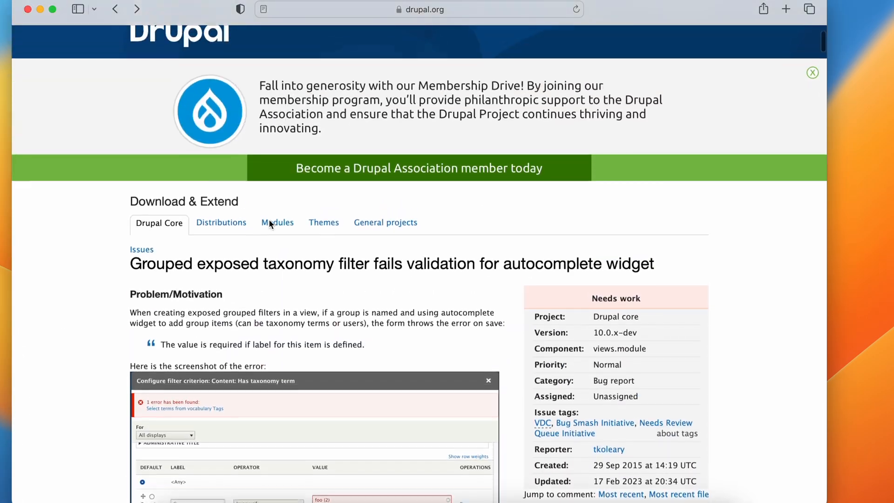
Step: Key the drupal/core patch as "Fix Grouped exposed taxonomy filter fails validation" and return to the issue's patch files
scroll(down, 3)
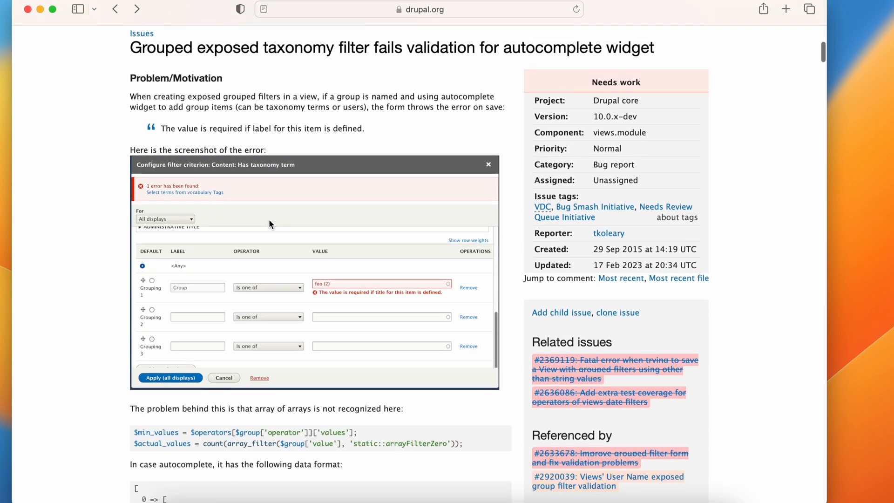
mouse_move(362, 56)
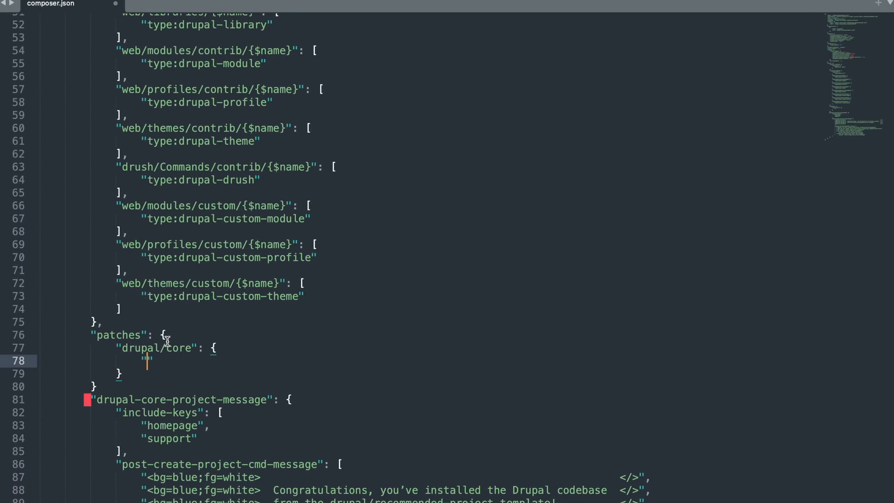
text(Fix)
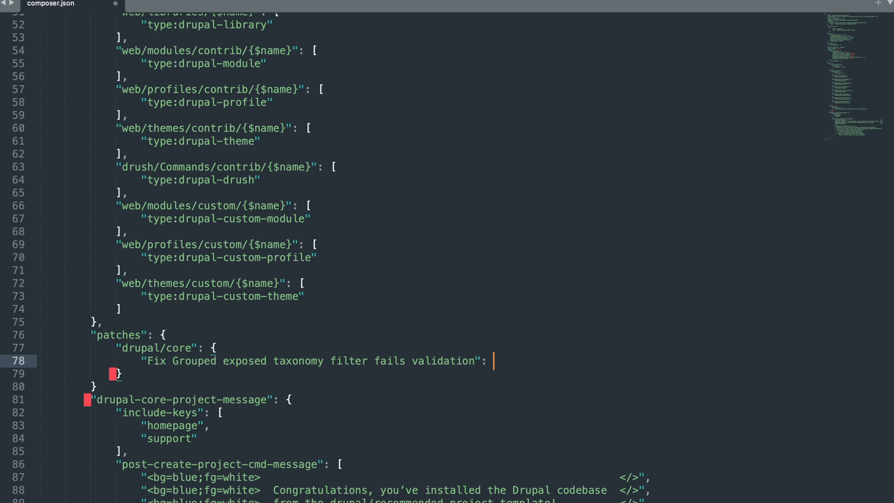
click(126, 4)
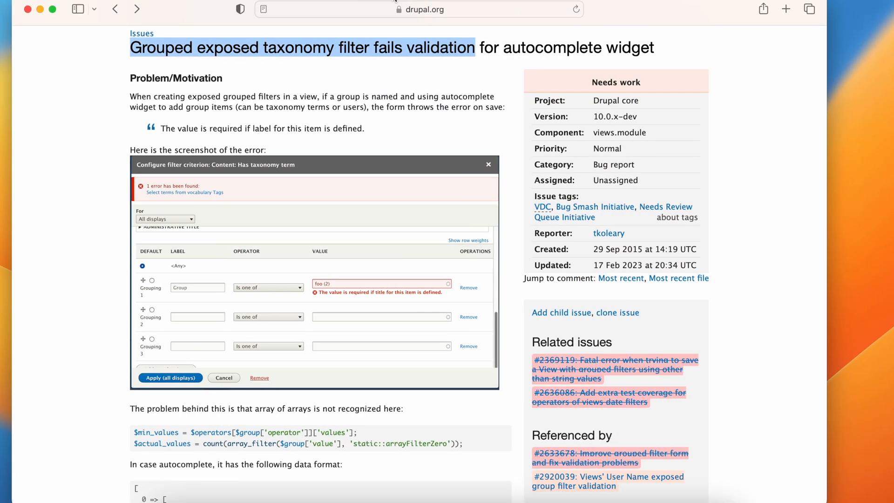
scroll(down, 3)
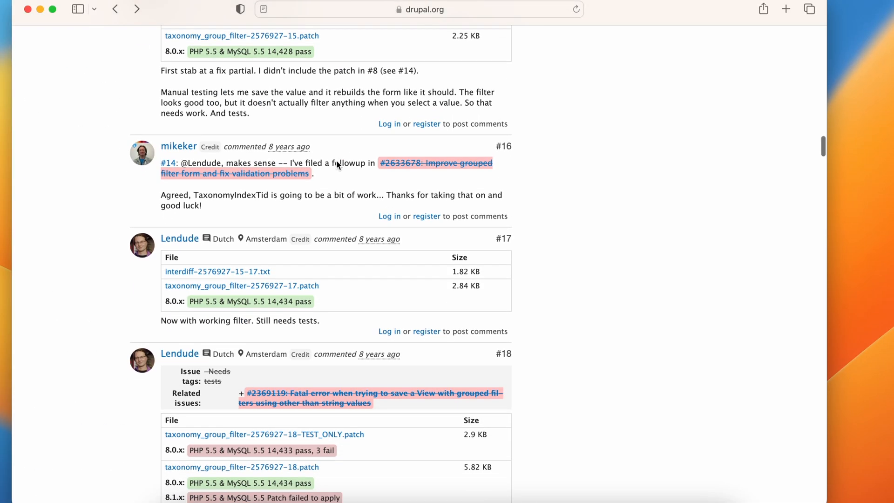
click(419, 10)
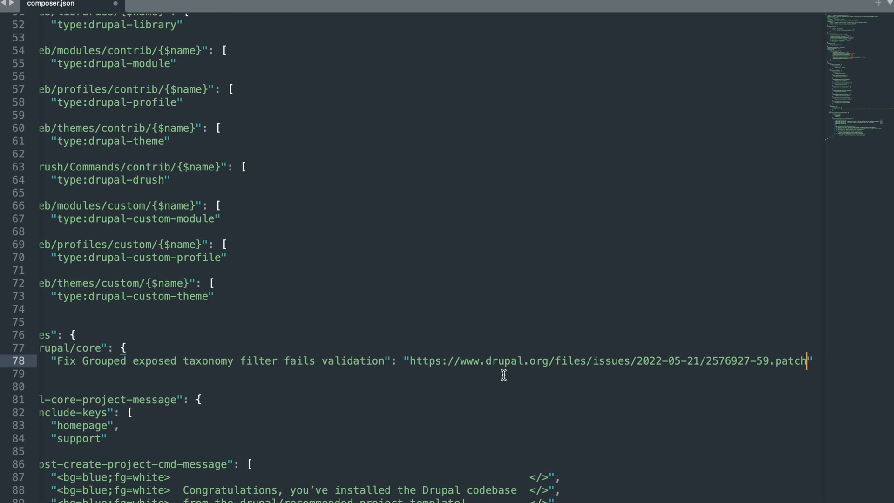
Step: Paste the 2576927-59.patch URL as the value, add the closing-brace comma, save and close composer.json
scroll(left, 3)
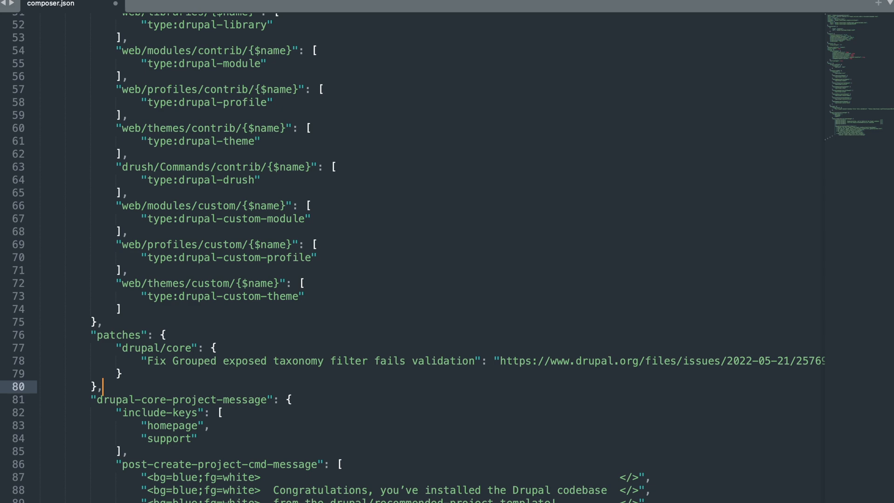
mouse_move(396, 325)
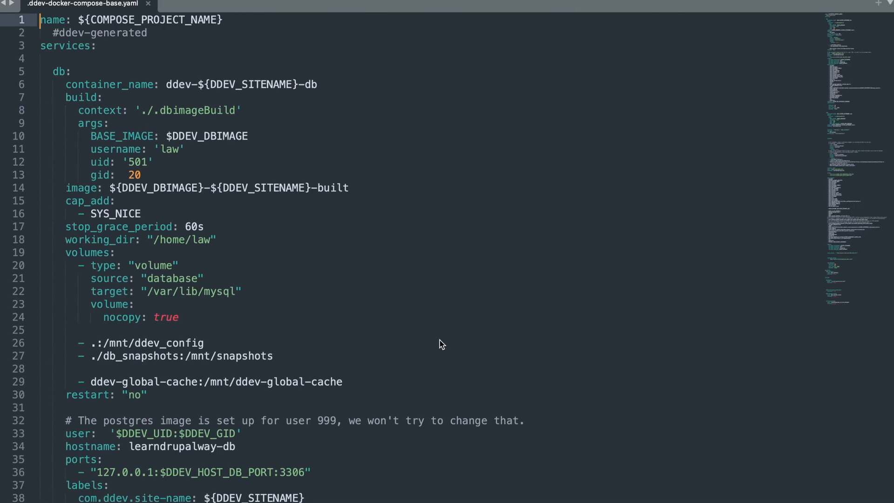
click(52, 3)
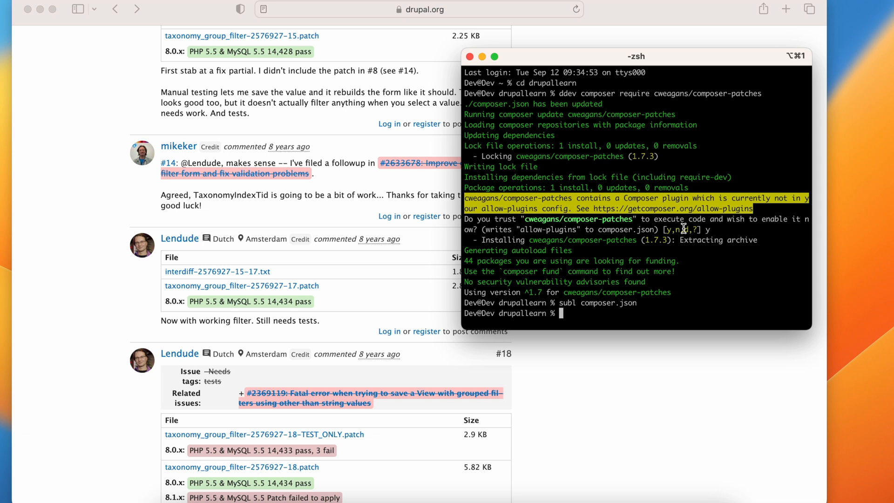
Step: Run ddev composer validate and highlight the lock file errors warning in its output
text(ddev)
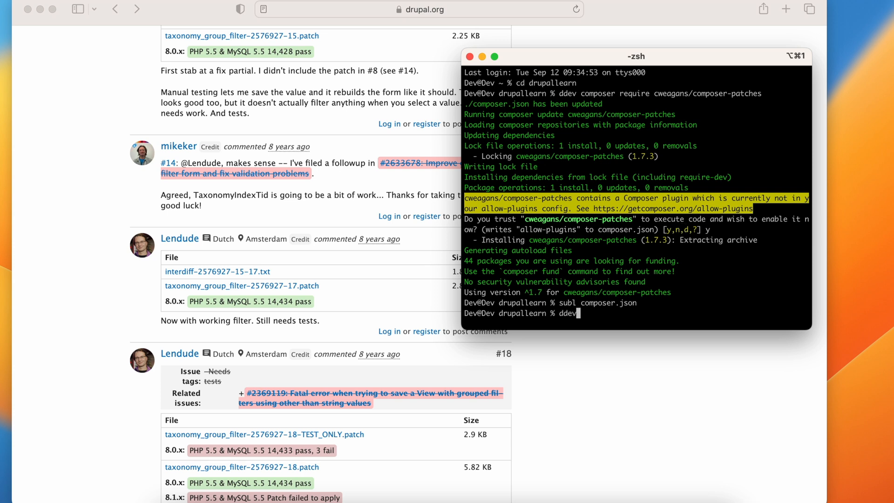
text(omp)
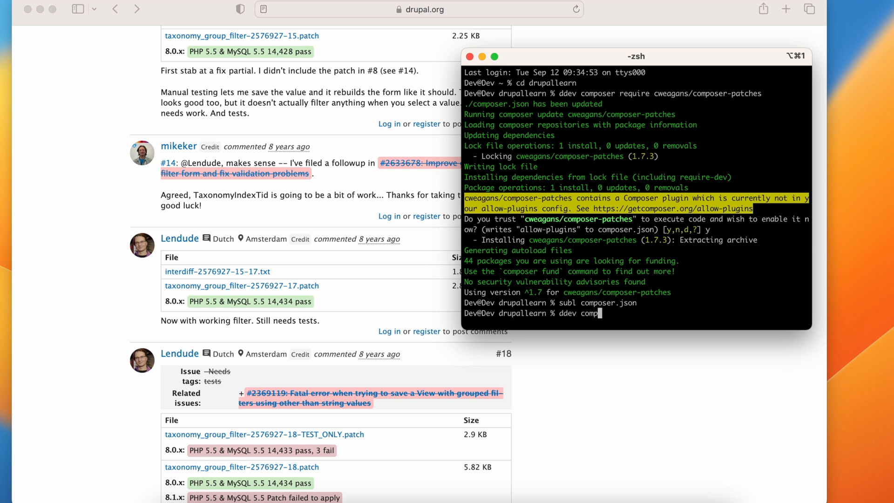
text(oser)
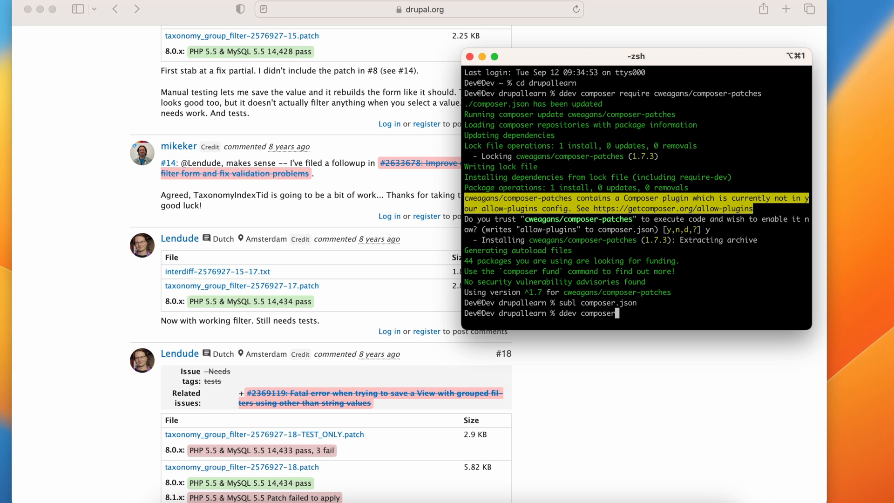
text(validate)
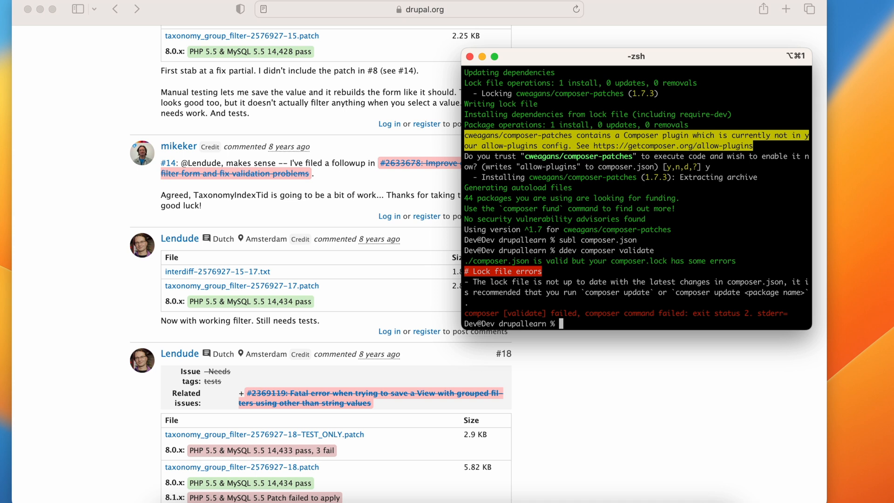
double_click(527, 271)
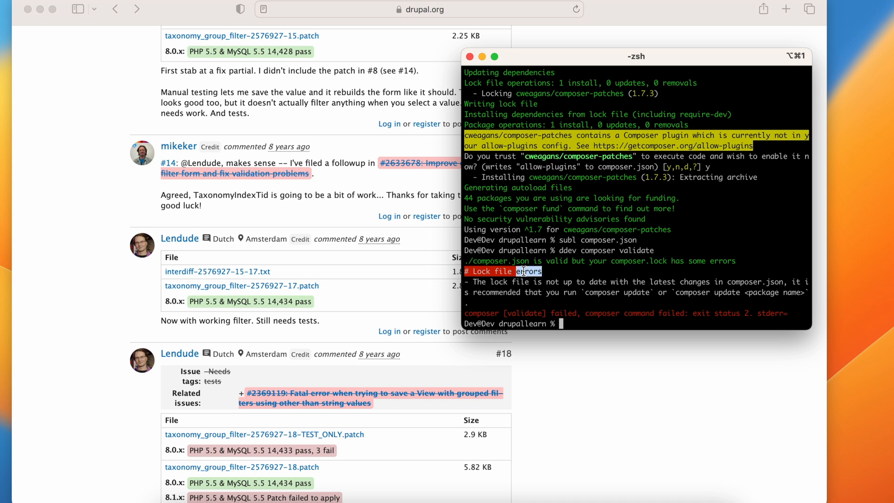
double_click(497, 281)
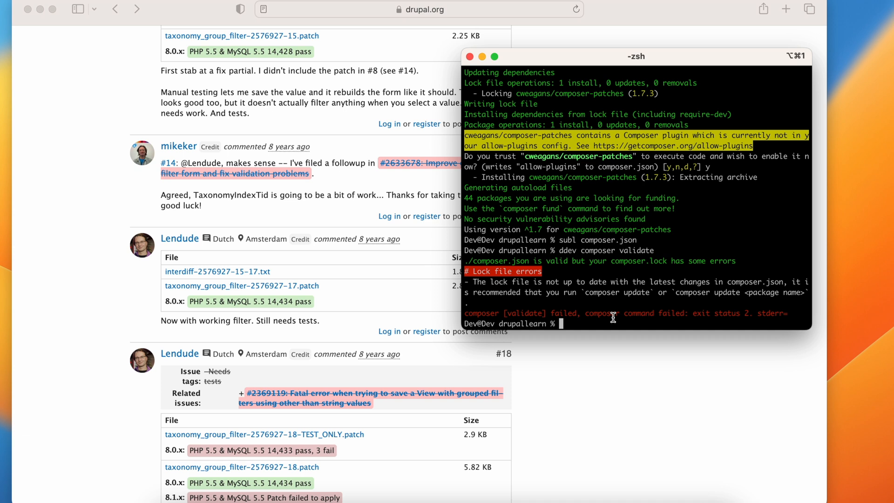
text(ddev c)
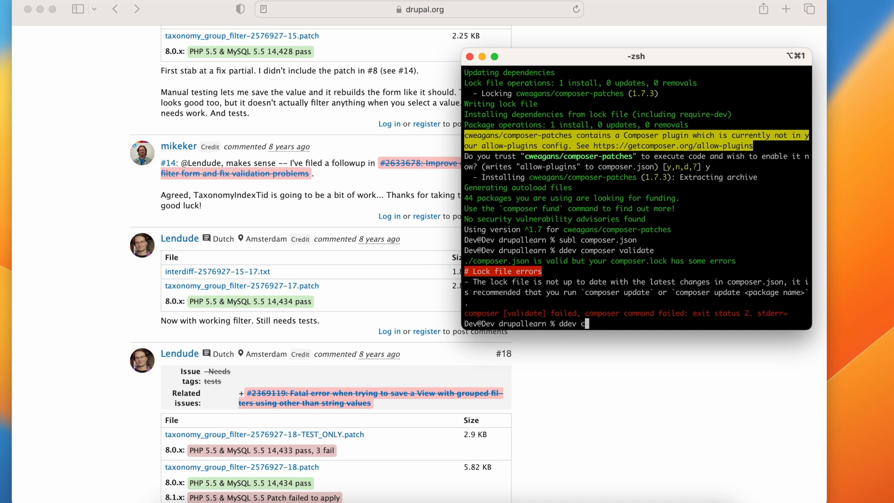
Step: Run ddev composer update --lock and highlight the 2576927-59.patch applied to drupal/core 10.1.3
text(ompo)
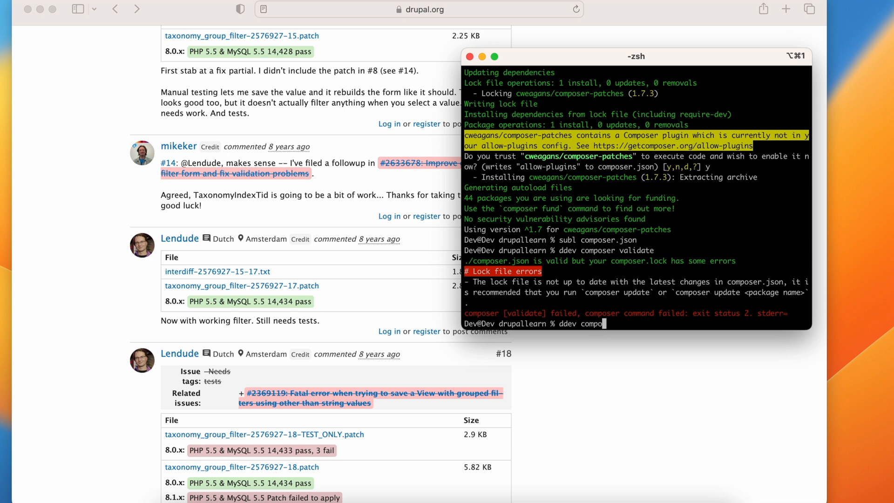
text(ser update --l)
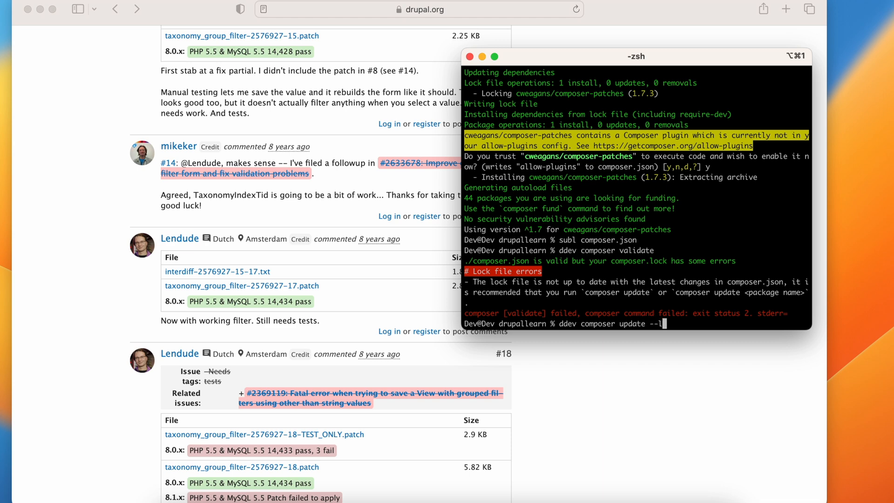
text(ock)
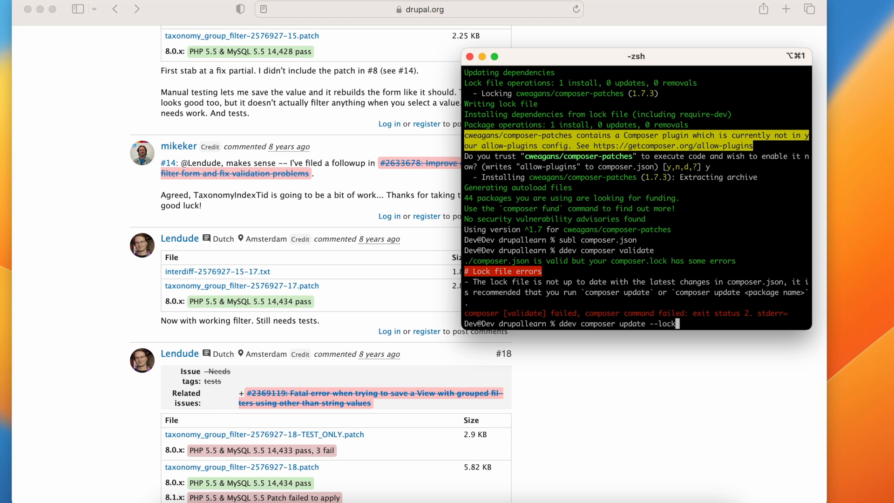
key(enter)
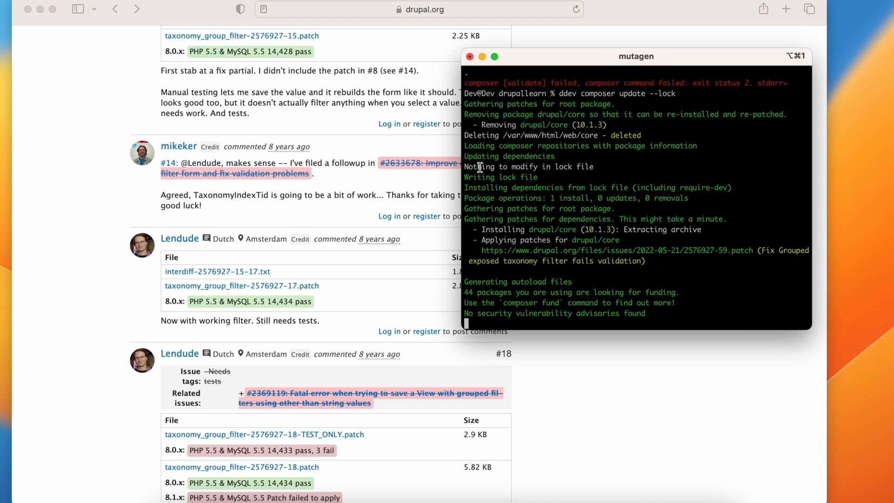
double_click(589, 124)
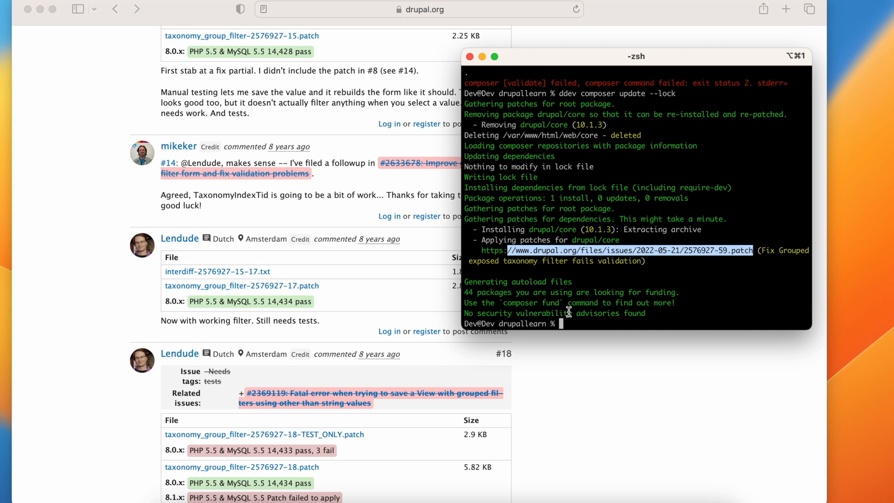
mouse_move(562, 263)
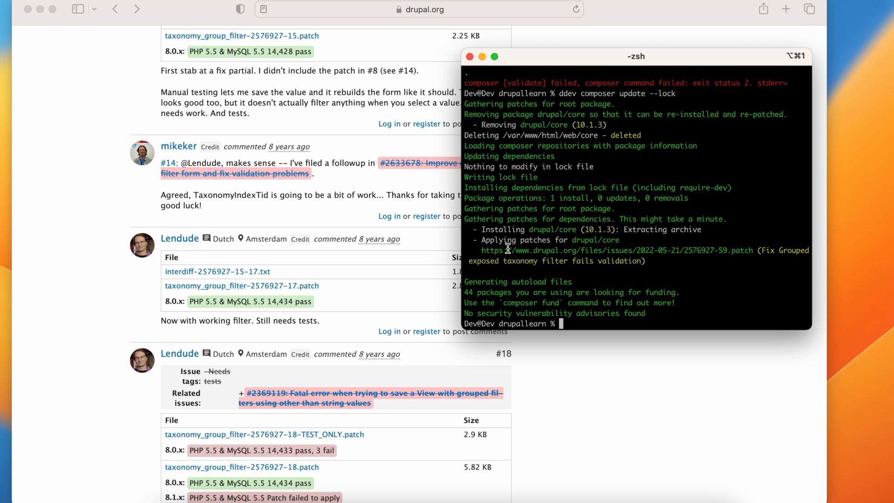
drag(481, 250, 662, 261)
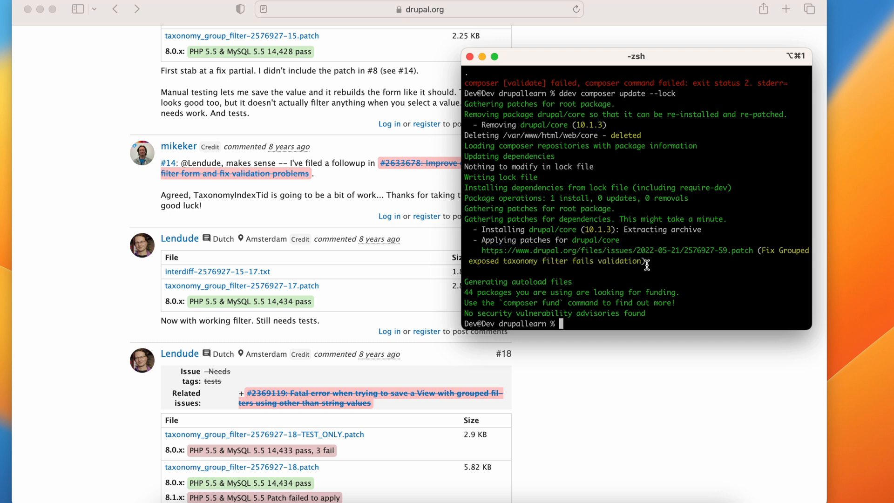
mouse_move(631, 320)
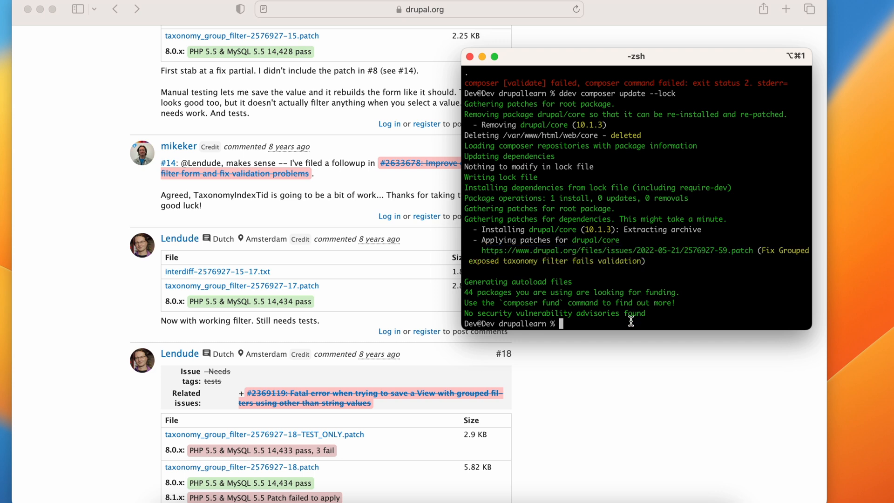